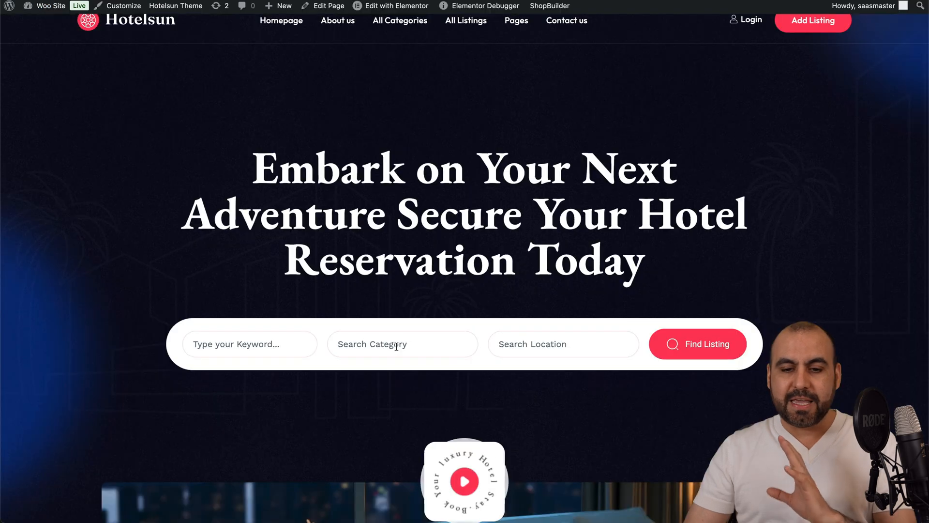
- View the PageSpeed desktop score of 88 alongside the mobile result
{"action": "scroll", "scroll_direction": "down", "scroll_amount": 3}
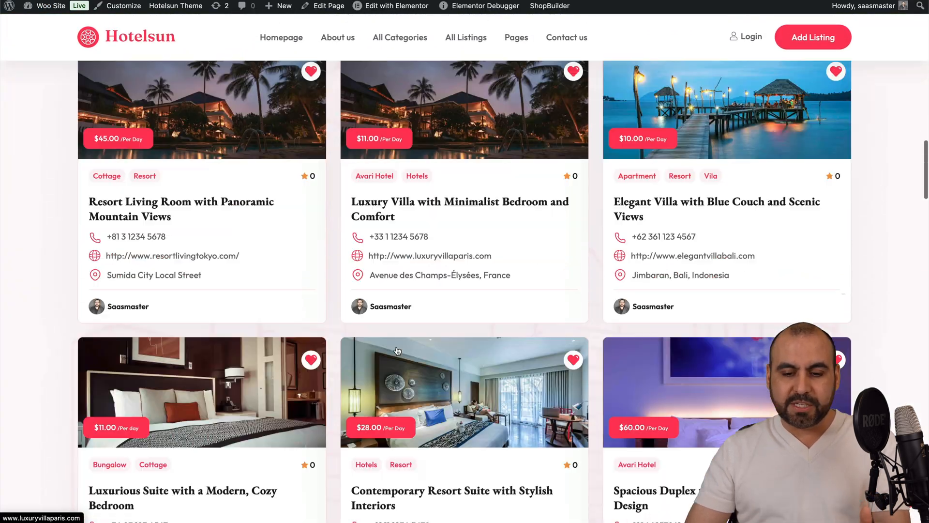
{"action": "scroll", "scroll_direction": "up", "scroll_amount": 3}
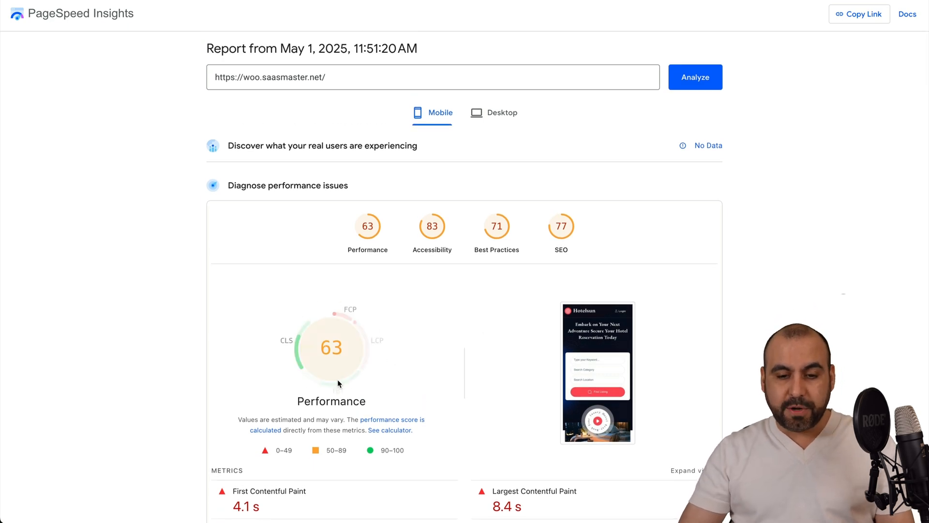
{"action": "mouse_move", "coordinate": [447, 385]}
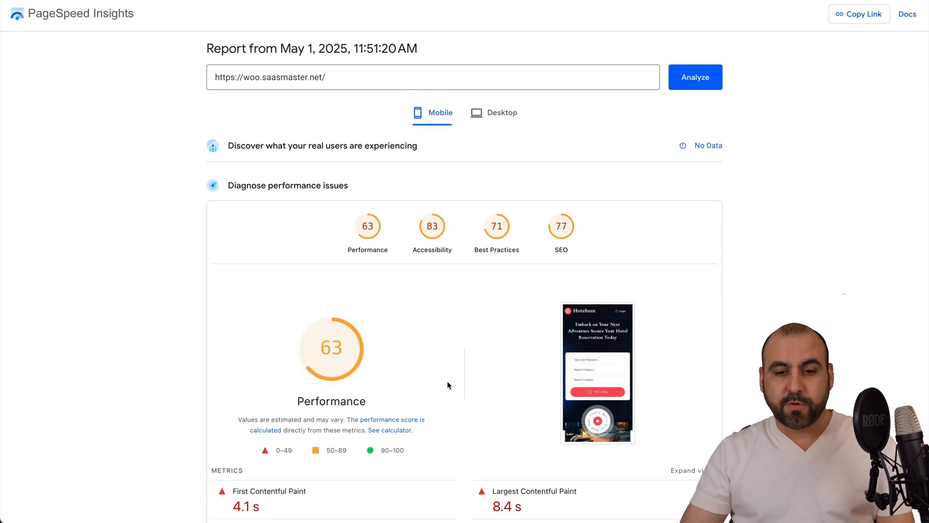
{"action": "left_click", "coordinate": [501, 112]}
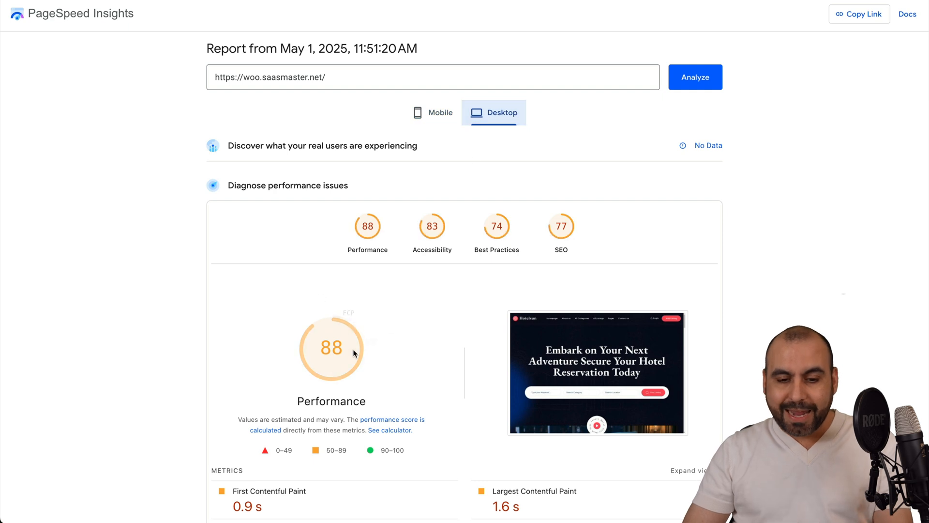
{"action": "mouse_move", "coordinate": [441, 112]}
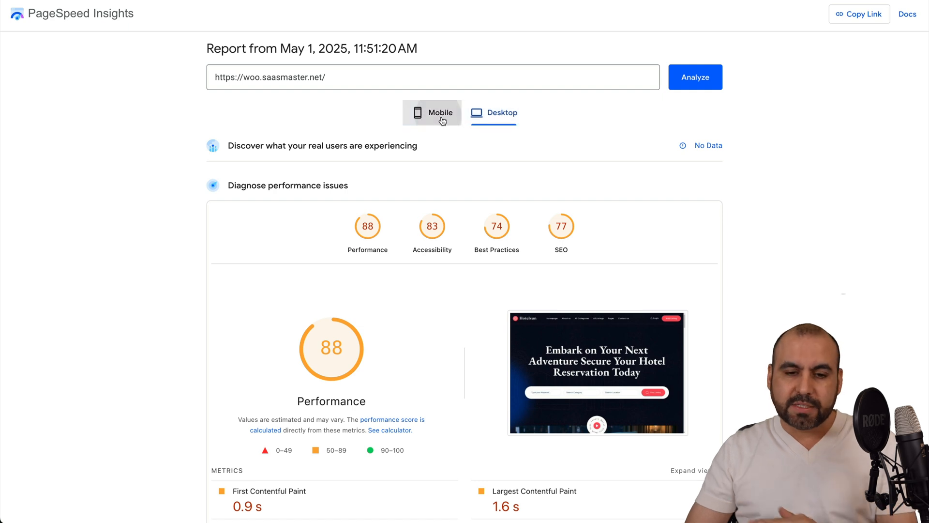
- Review the mobile diagnostics list, including serving images in next-gen formats
{"action": "scroll", "scroll_direction": "down", "scroll_amount": 3}
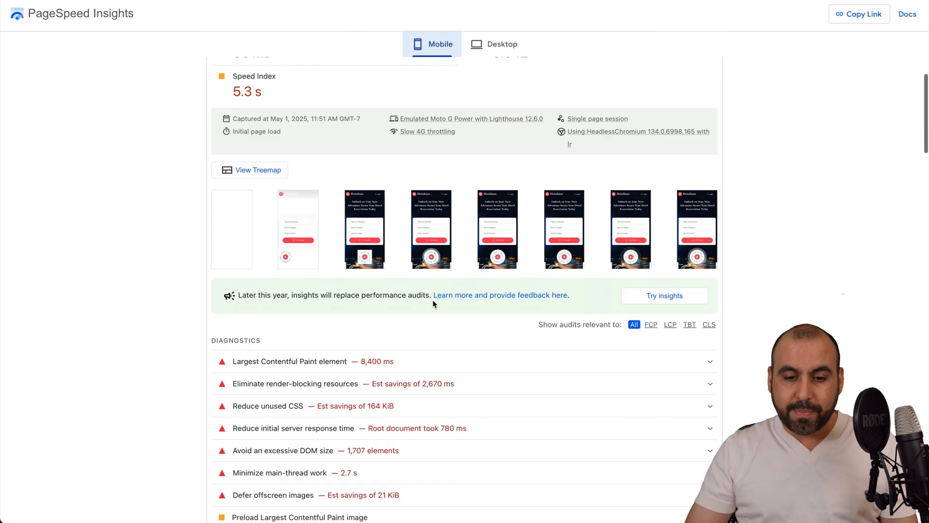
{"action": "scroll", "scroll_direction": "down", "scroll_amount": 3}
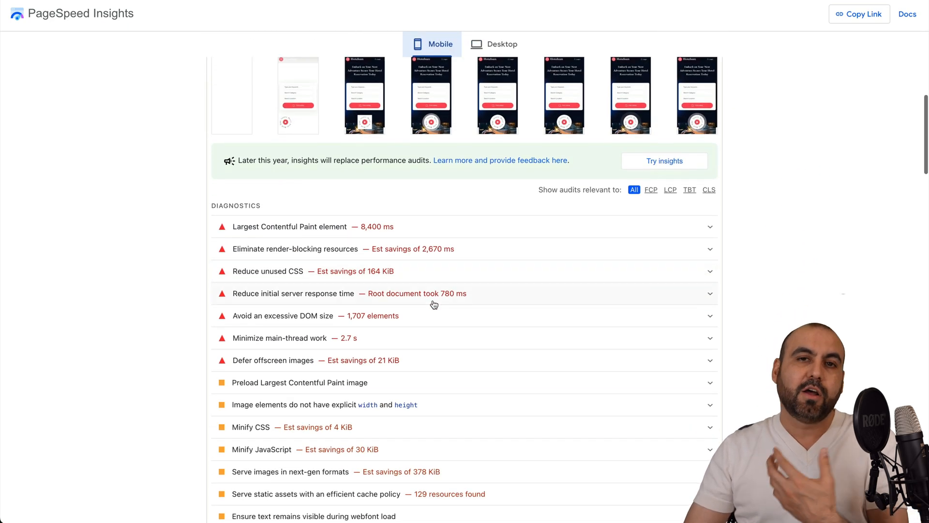
{"action": "scroll", "scroll_direction": "down", "scroll_amount": 3}
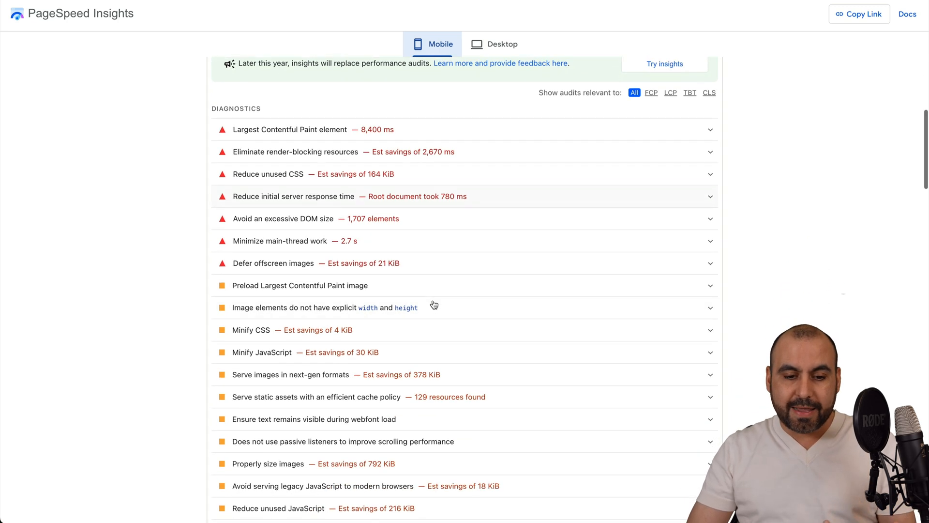
{"action": "scroll", "scroll_direction": "down", "scroll_amount": 3}
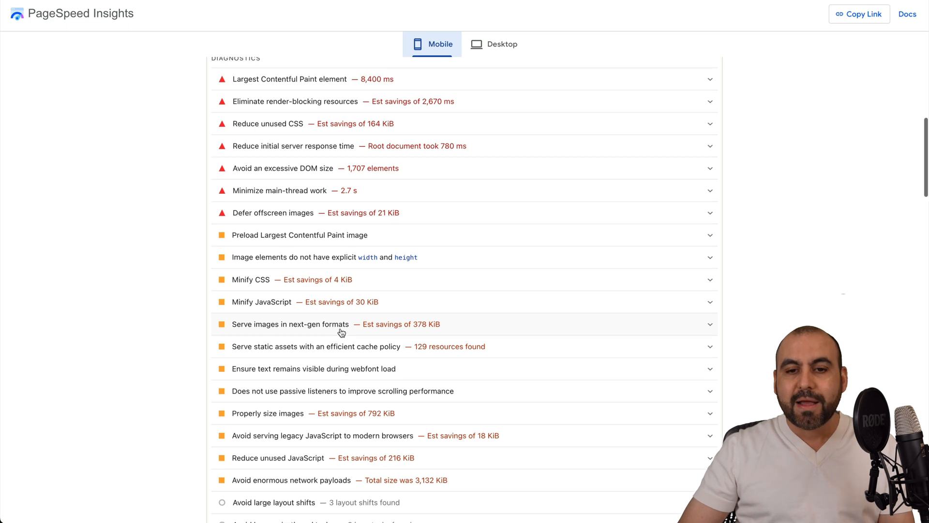
{"action": "scroll", "scroll_direction": "up", "scroll_amount": 3}
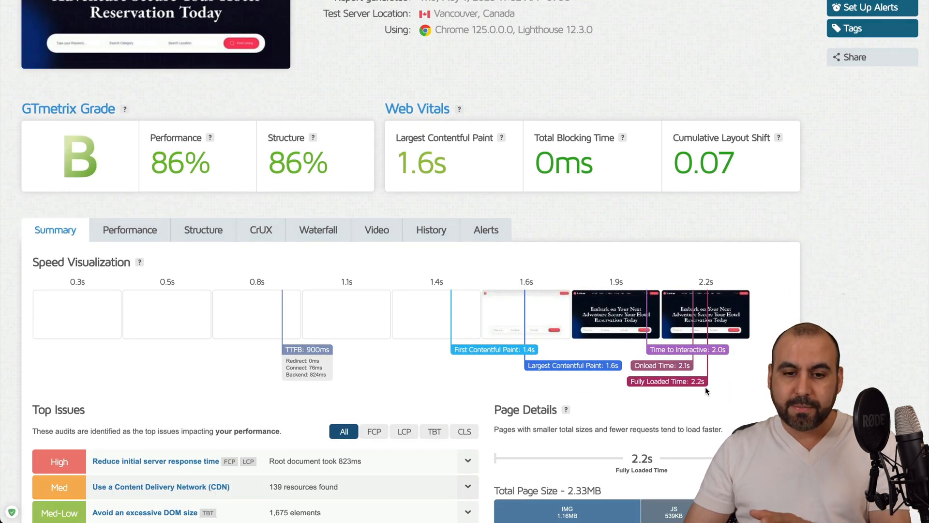
- Review the GTmetrix waterfall chart of 156 requests totalling 2.33MB
{"action": "left_click", "coordinate": [319, 230]}
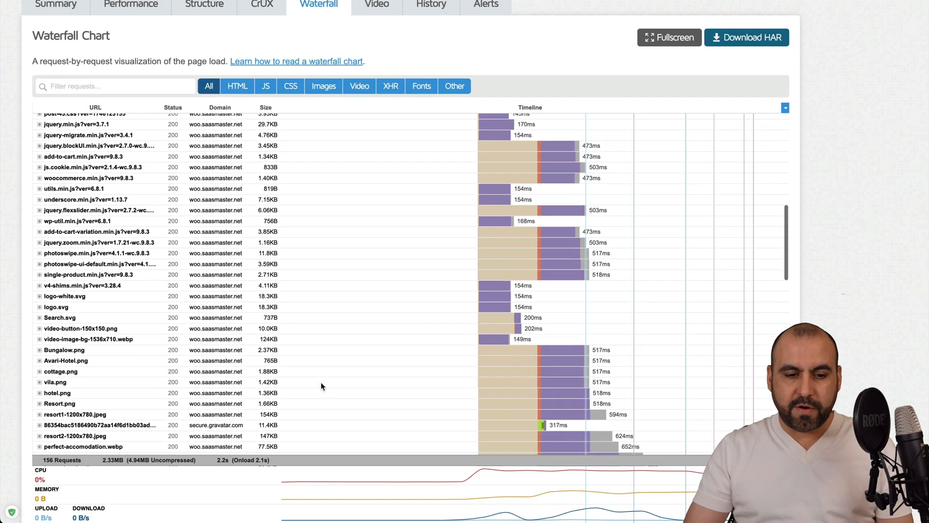
{"action": "scroll", "scroll_direction": "down", "scroll_amount": 3}
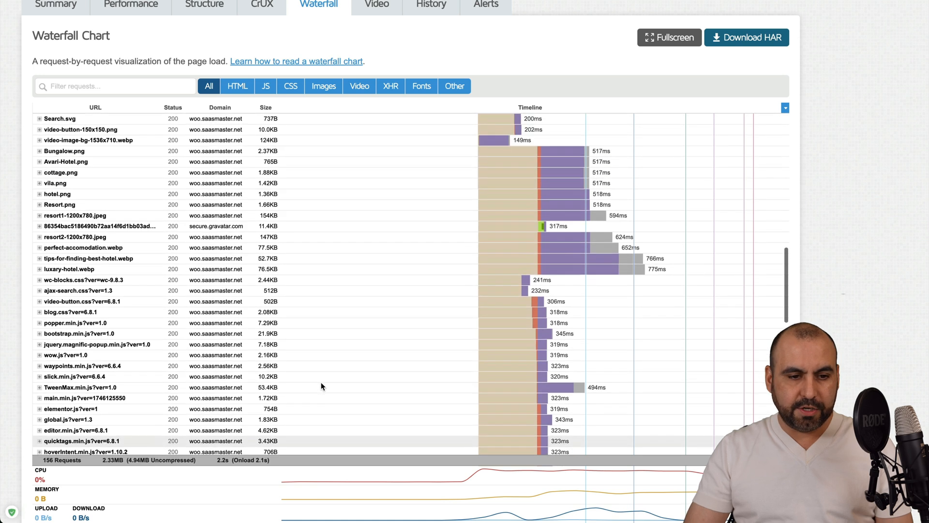
{"action": "scroll", "scroll_direction": "up", "scroll_amount": 3}
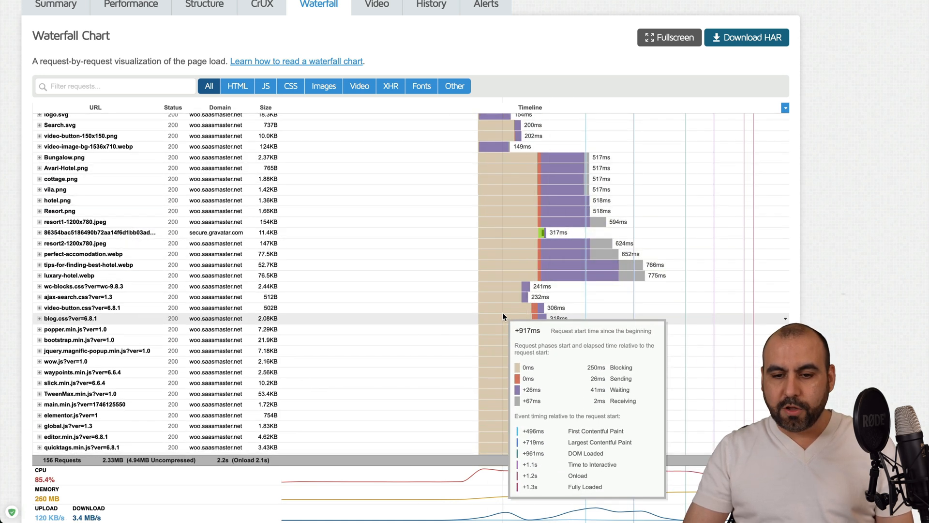
{"action": "scroll", "scroll_direction": "down", "scroll_amount": 3}
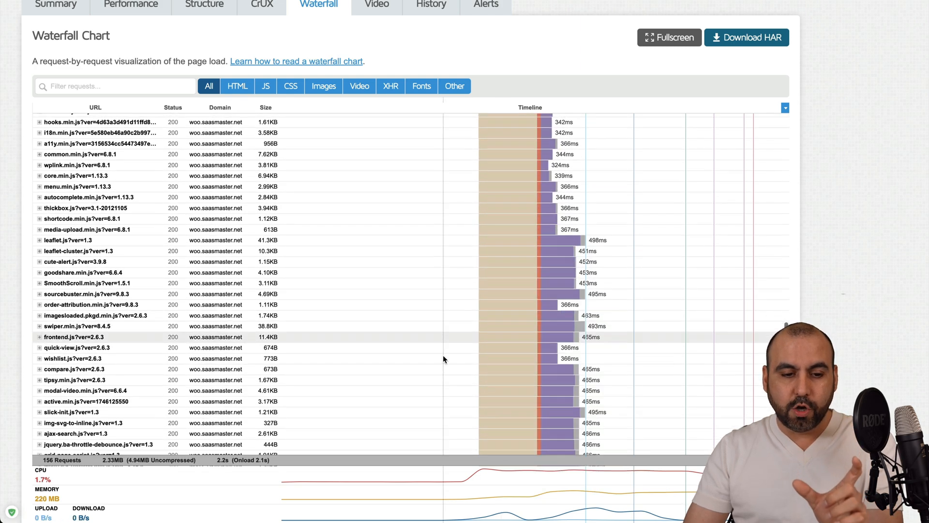
{"action": "scroll", "scroll_direction": "up", "scroll_amount": 3}
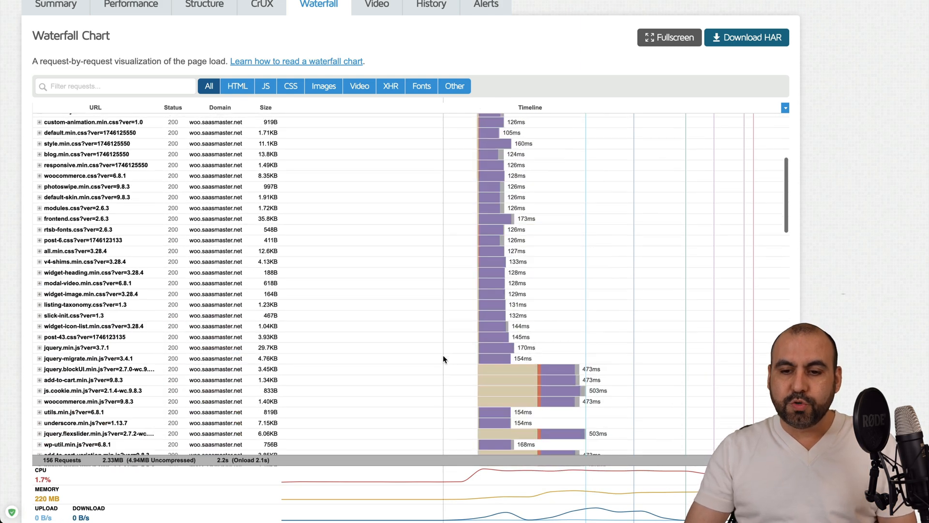
{"action": "scroll", "scroll_direction": "up", "scroll_amount": 3}
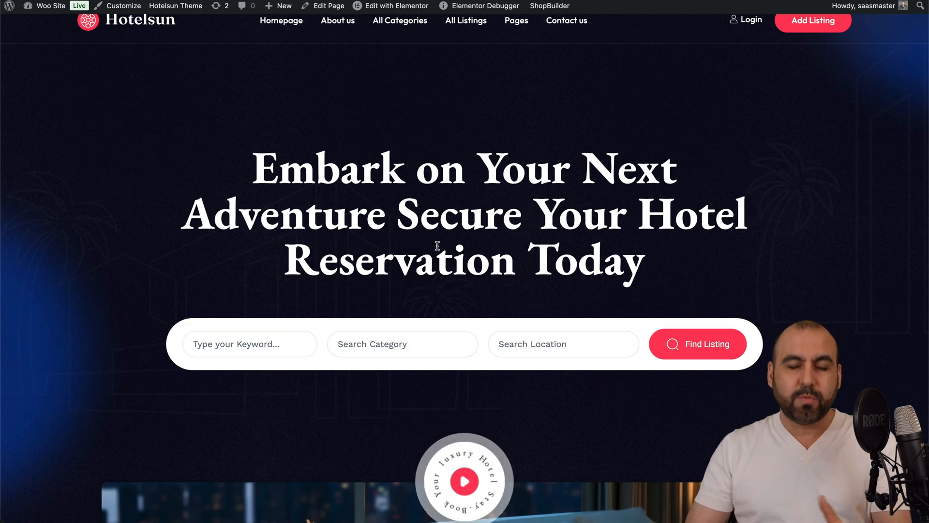
- Look over the Hotelsun homepage, then go to the Plugins admin page from the admin bar
{"action": "scroll", "scroll_direction": "down", "scroll_amount": 3}
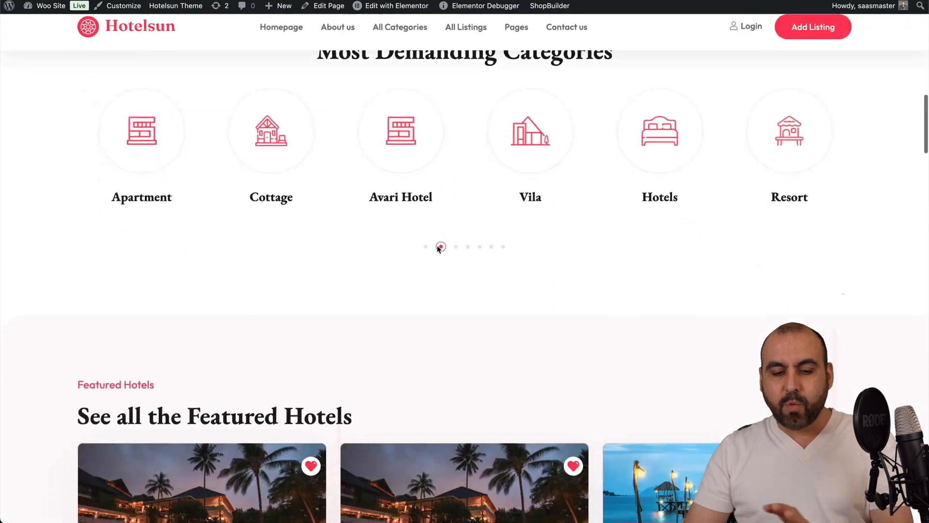
{"action": "scroll", "scroll_direction": "down", "scroll_amount": 3}
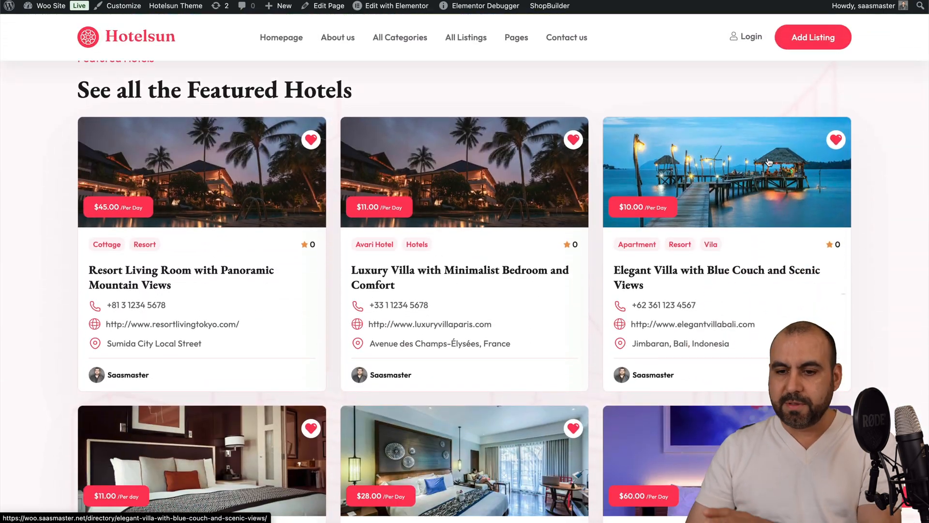
{"action": "scroll", "scroll_direction": "up", "scroll_amount": 3}
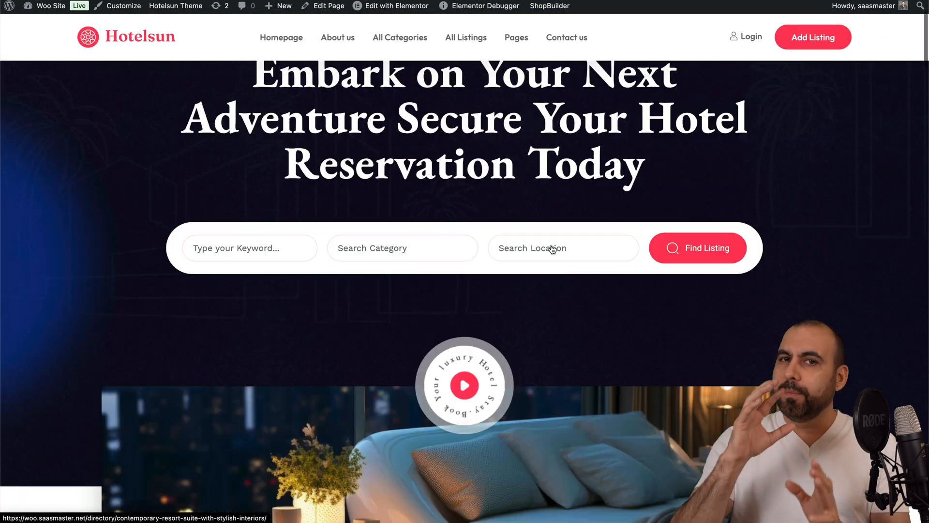
{"action": "scroll", "scroll_direction": "up", "scroll_amount": 3}
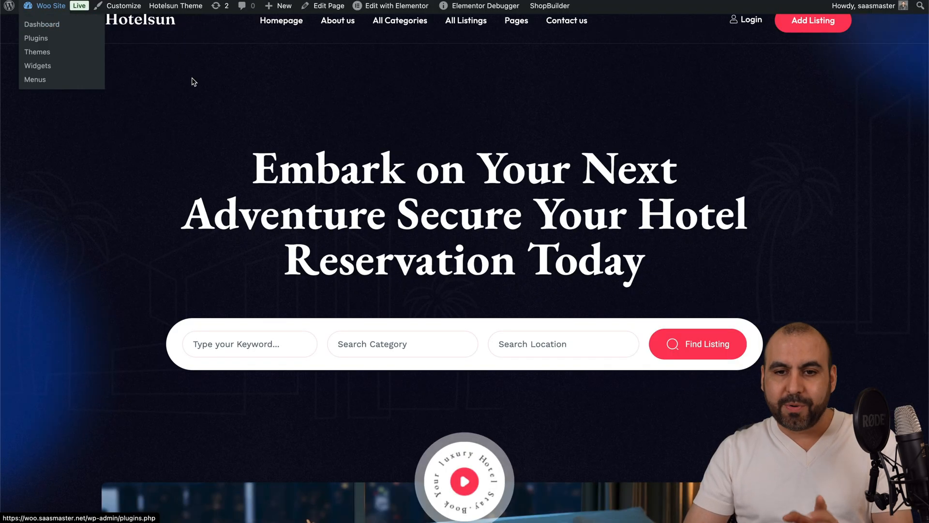
{"action": "left_click", "coordinate": [42, 24]}
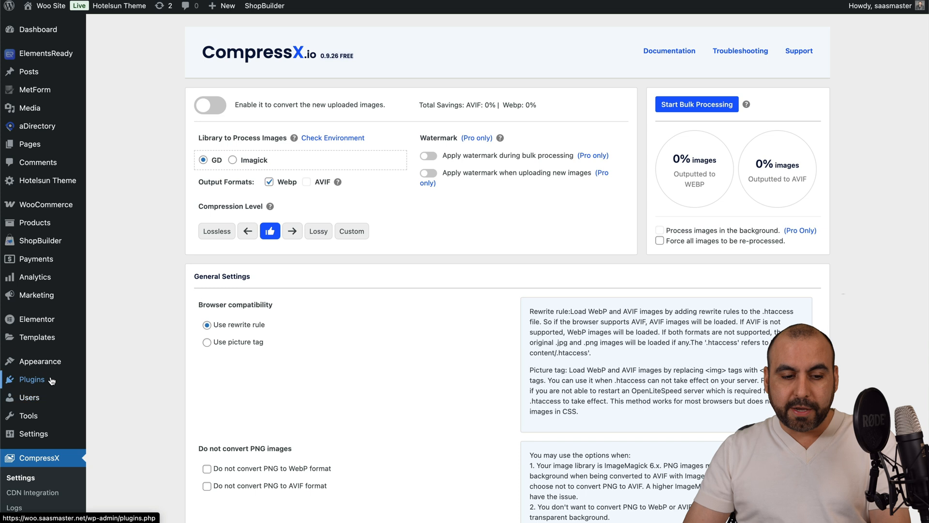
{"action": "mouse_move", "coordinate": [309, 367]}
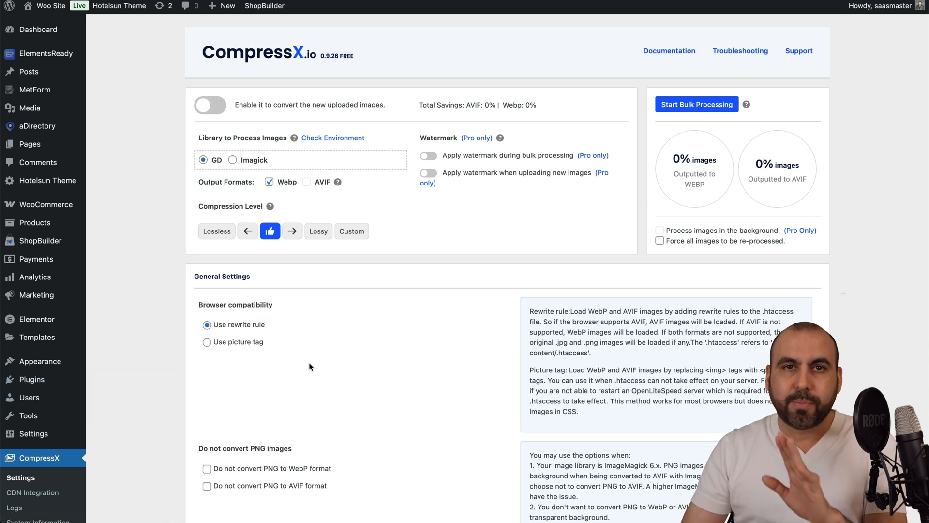
{"action": "mouse_move", "coordinate": [347, 365]}
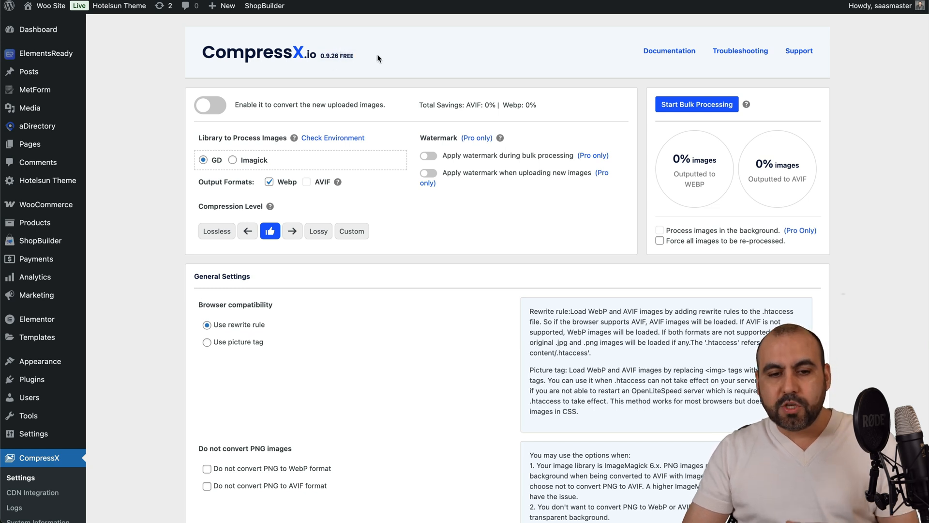
- Enable conversion of new uploads and choose Imagick as the processing library with WebP output
{"action": "left_click", "coordinate": [209, 105]}
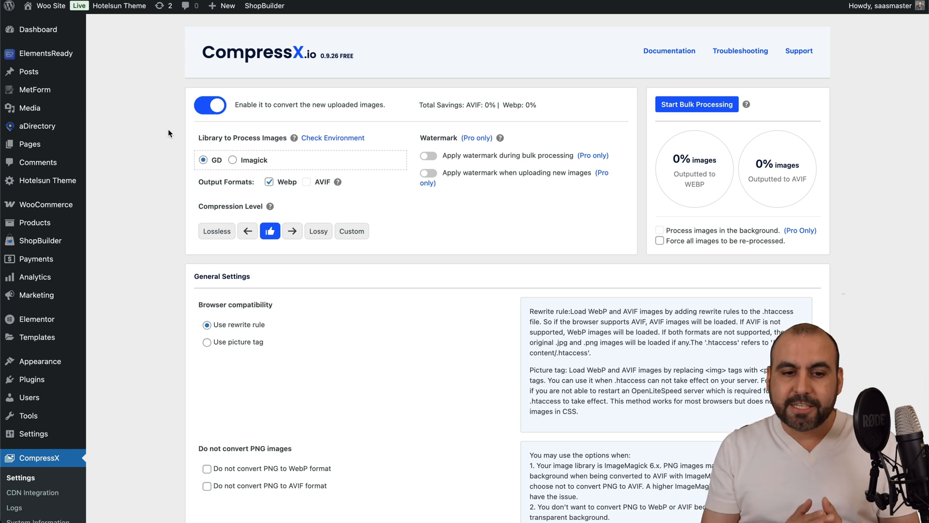
{"action": "mouse_move", "coordinate": [318, 116]}
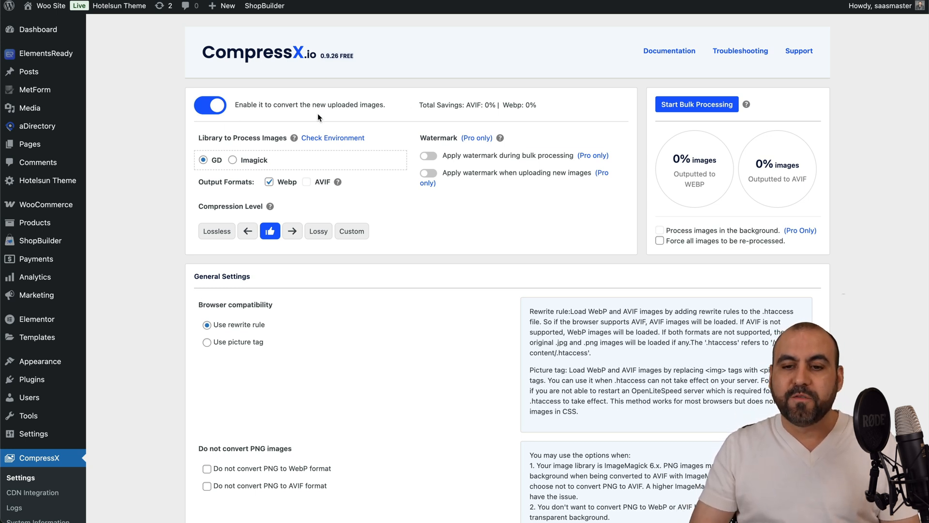
{"action": "mouse_move", "coordinate": [250, 138]}
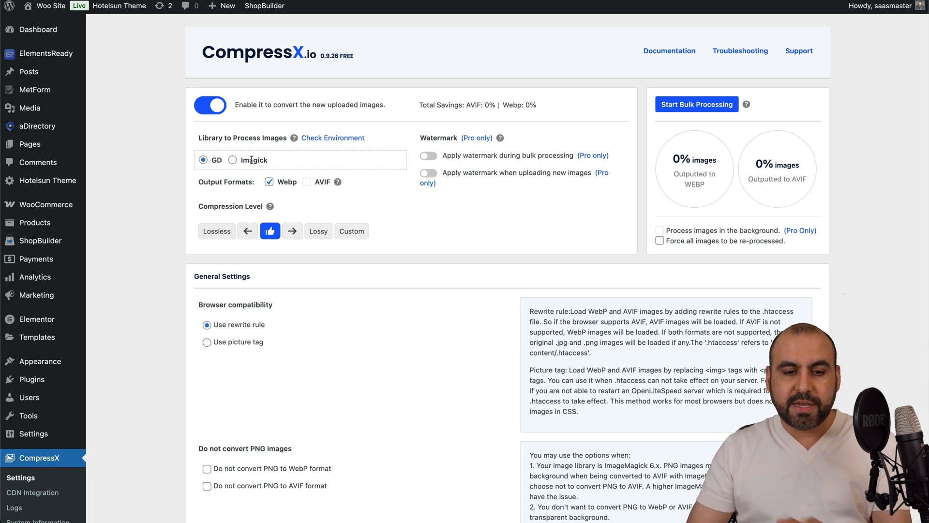
{"action": "left_click", "coordinate": [232, 159]}
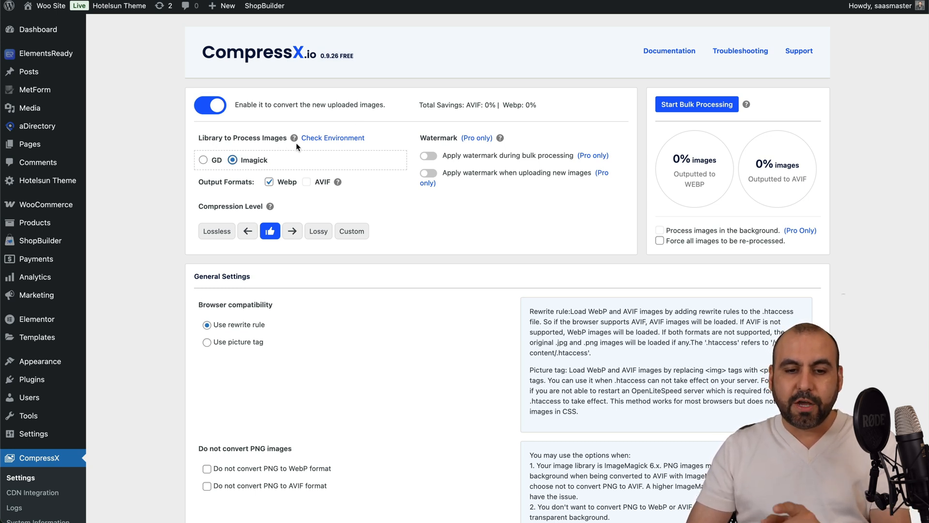
{"action": "left_click", "coordinate": [232, 161]}
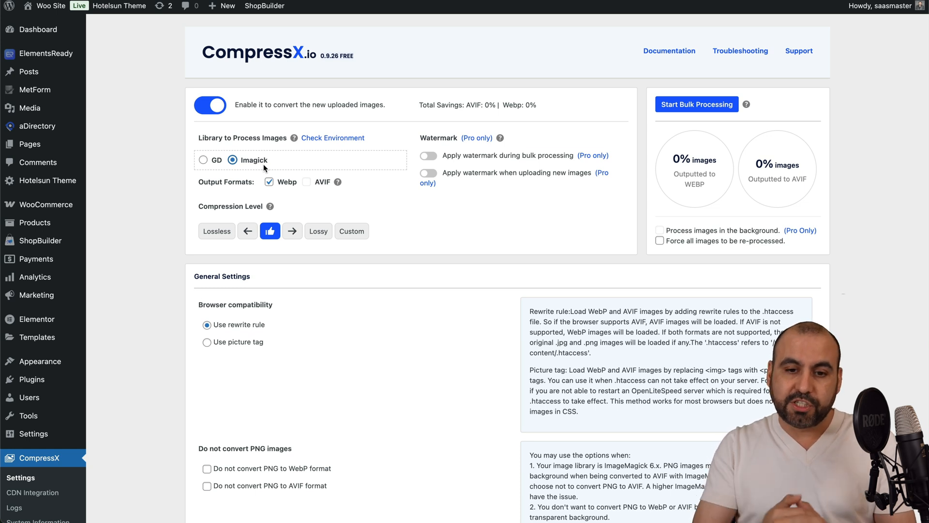
{"action": "mouse_move", "coordinate": [491, 198]}
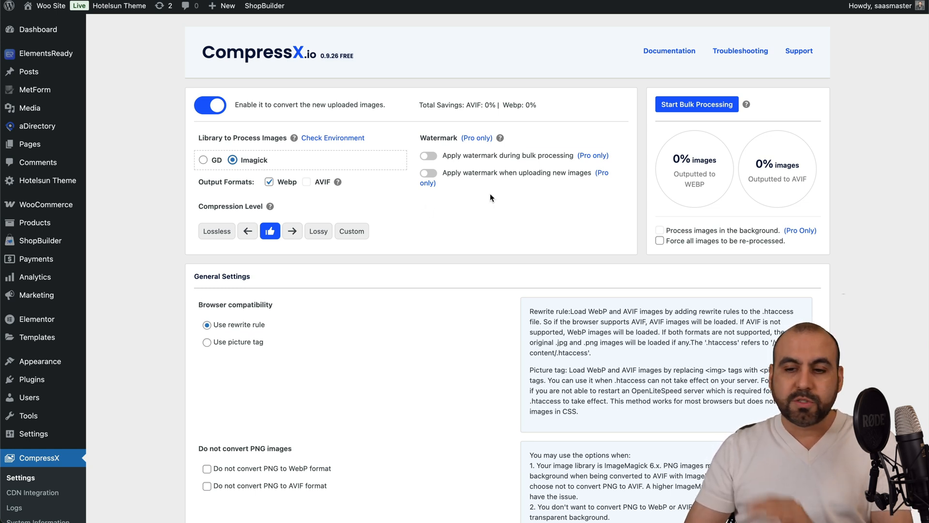
- Set the compression level to Lossy instead of the recommended level
{"action": "scroll", "scroll_direction": "down", "scroll_amount": 3}
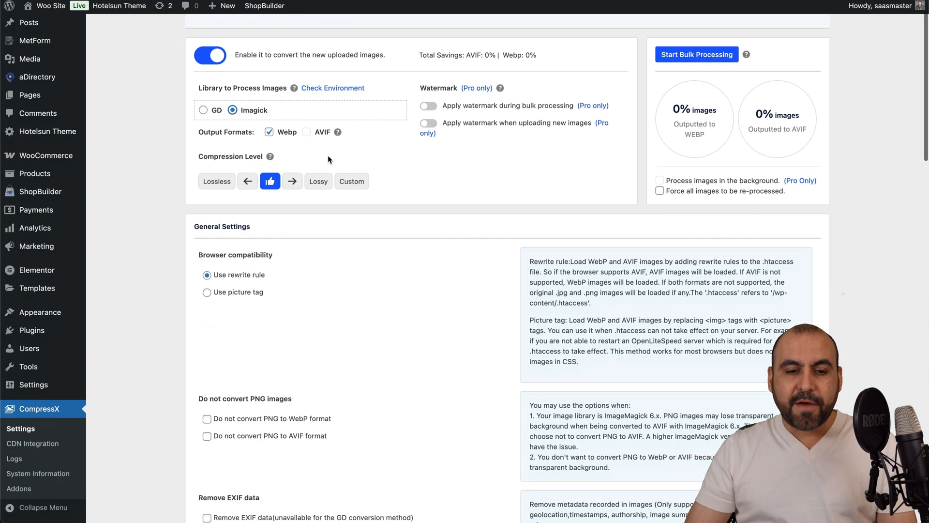
{"action": "mouse_move", "coordinate": [210, 196]}
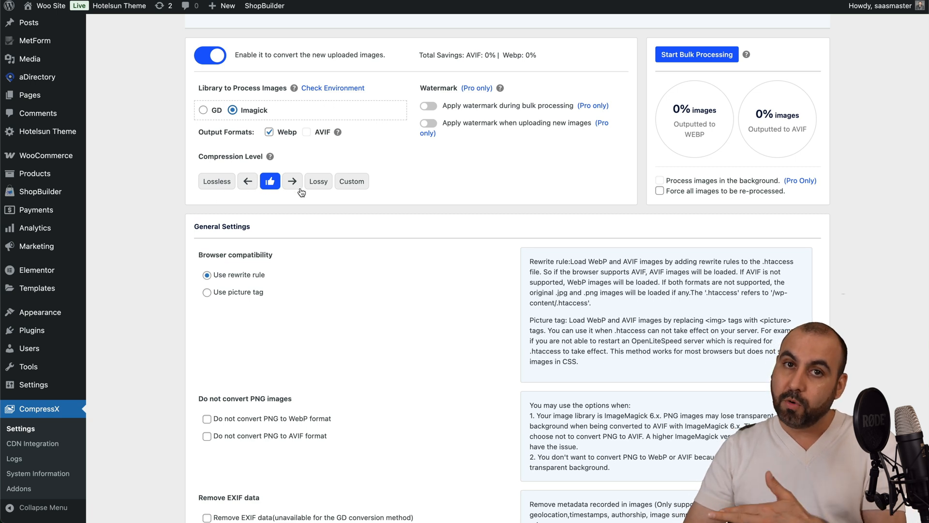
{"action": "mouse_move", "coordinate": [308, 185]}
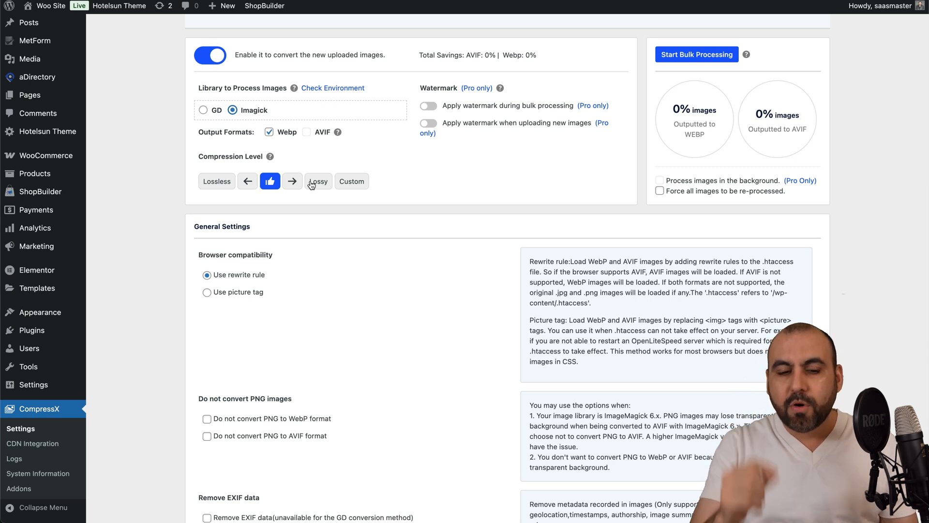
{"action": "left_click", "coordinate": [319, 181]}
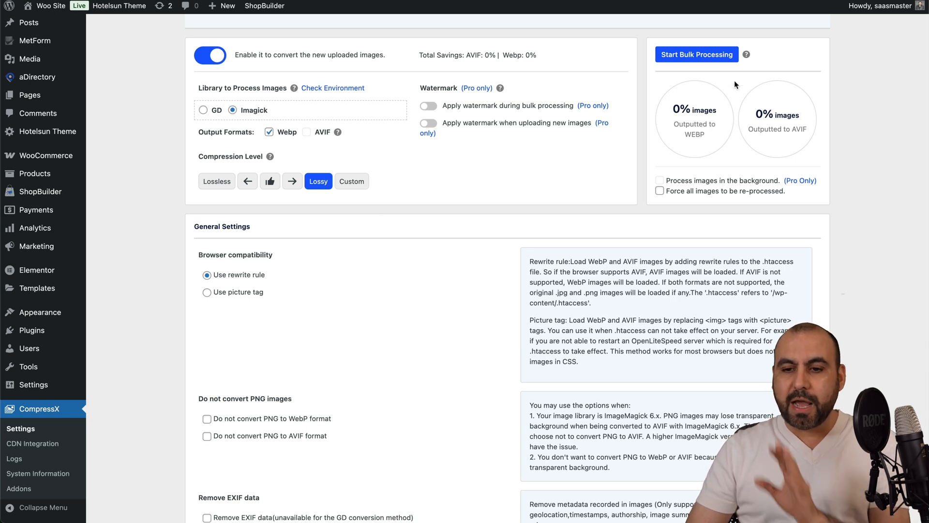
- Enable EXIF data removal and untick automatic deletion of output files larger than originals
{"action": "scroll", "scroll_direction": "down", "scroll_amount": 3}
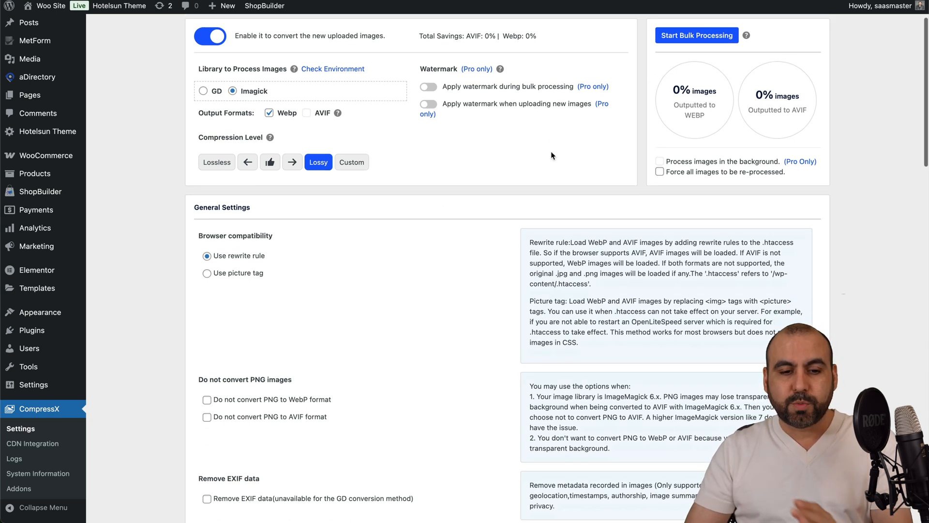
{"action": "scroll", "scroll_direction": "down", "scroll_amount": 3}
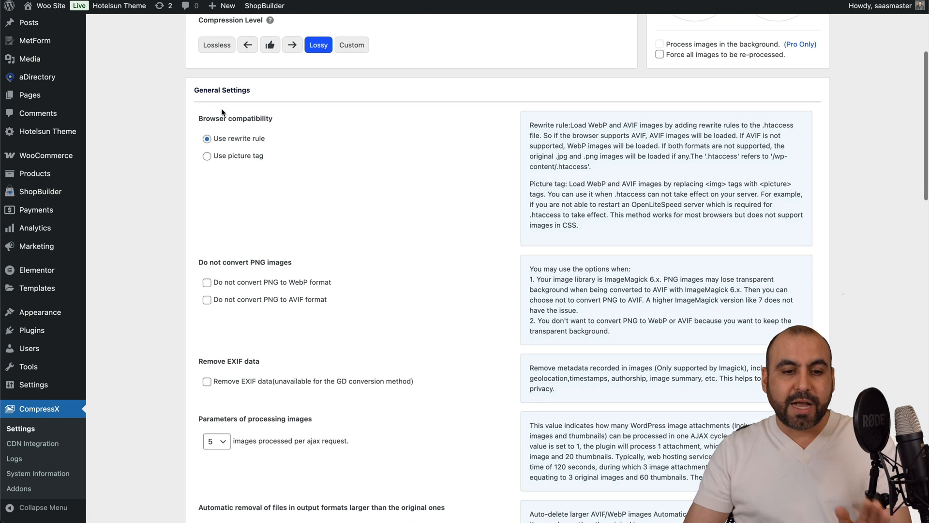
{"action": "mouse_move", "coordinate": [232, 158]}
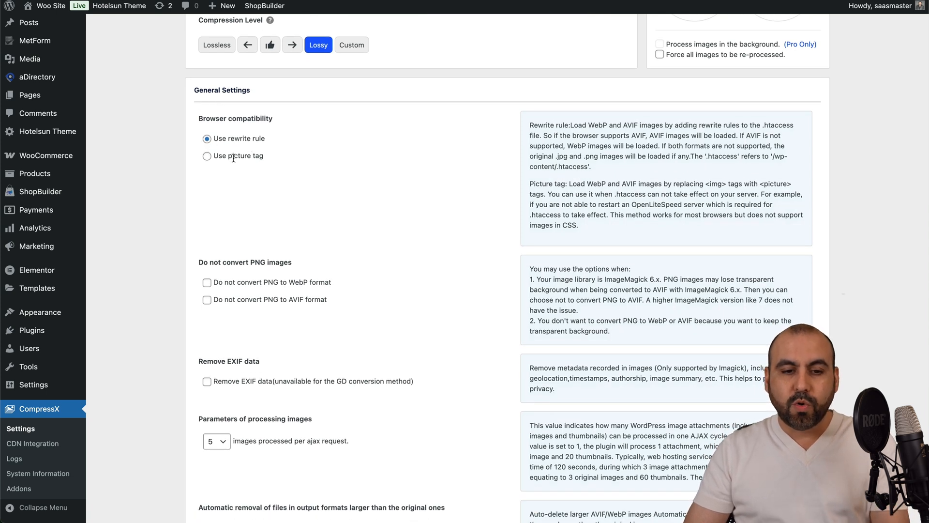
{"action": "mouse_move", "coordinate": [299, 158]}
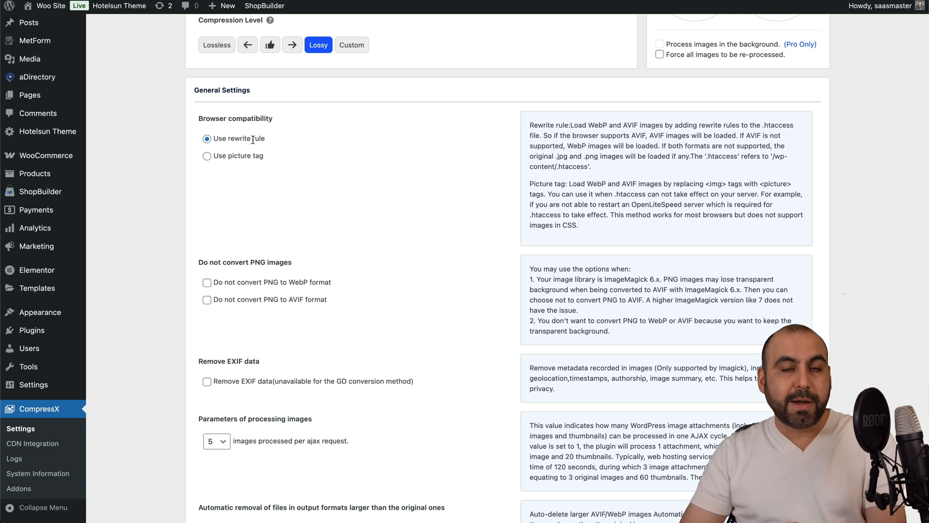
{"action": "scroll", "scroll_direction": "down", "scroll_amount": 3}
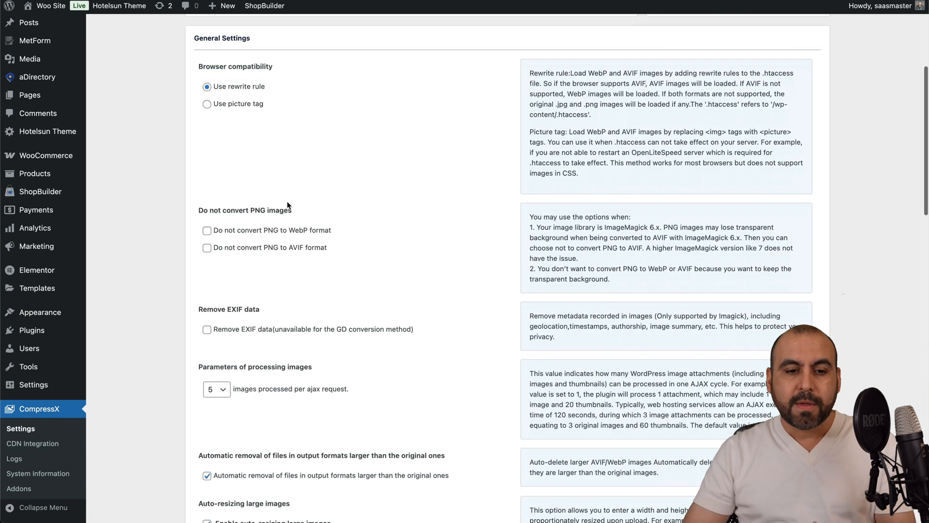
{"action": "scroll", "scroll_direction": "down", "scroll_amount": 3}
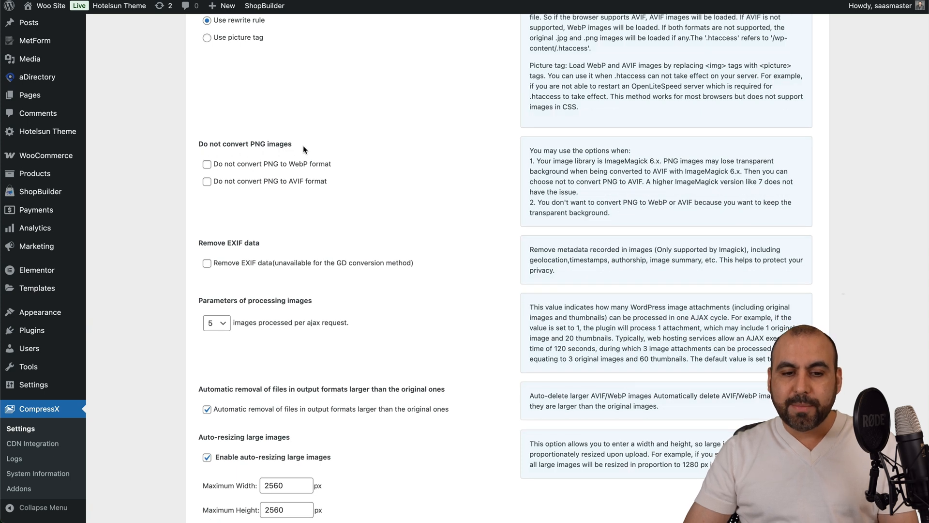
{"action": "mouse_move", "coordinate": [367, 206]}
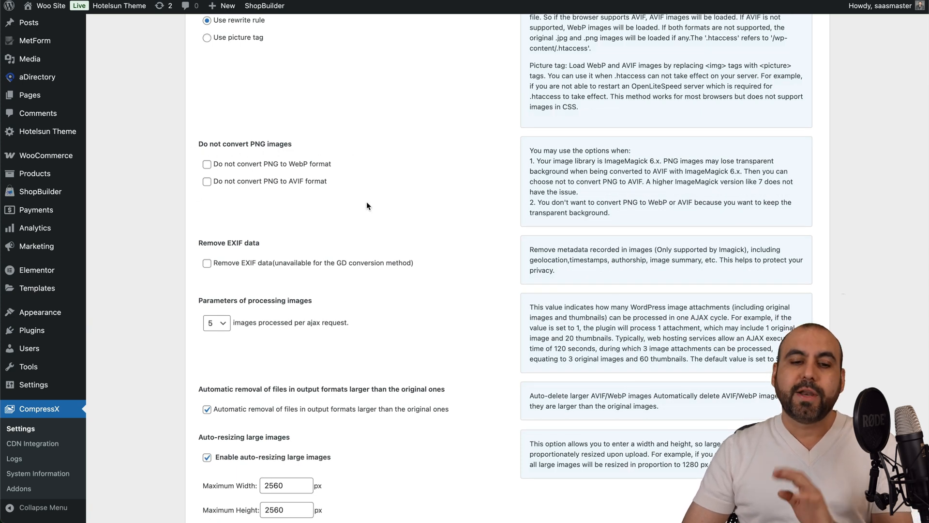
{"action": "scroll", "scroll_direction": "down", "scroll_amount": 3}
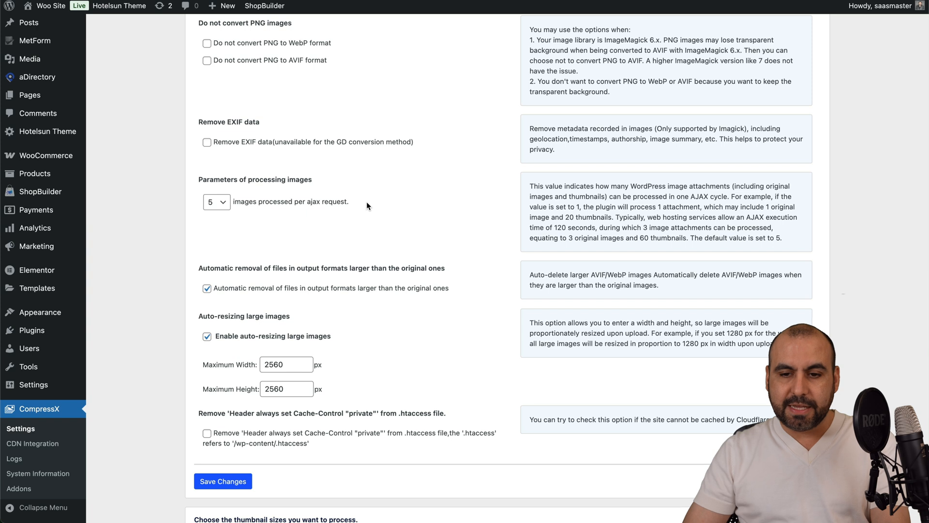
{"action": "mouse_move", "coordinate": [254, 129]}
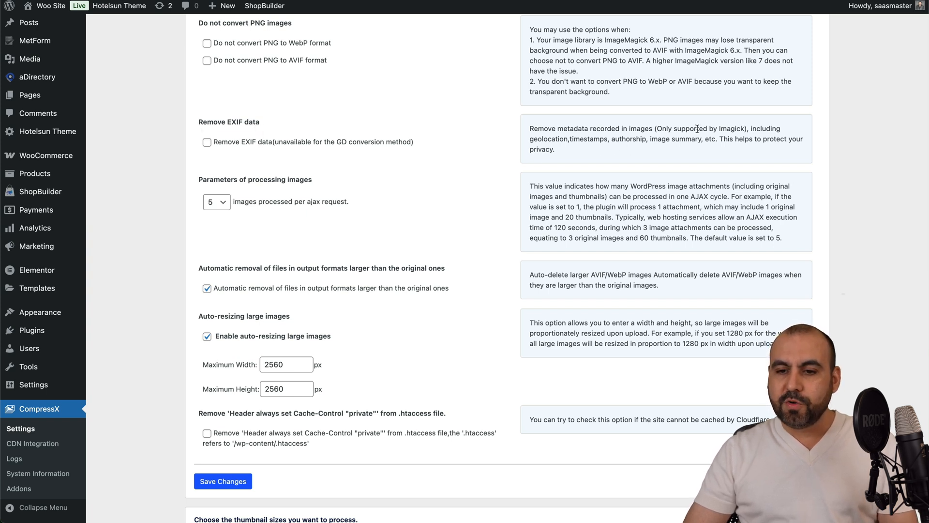
{"action": "scroll", "scroll_direction": "up", "scroll_amount": 3}
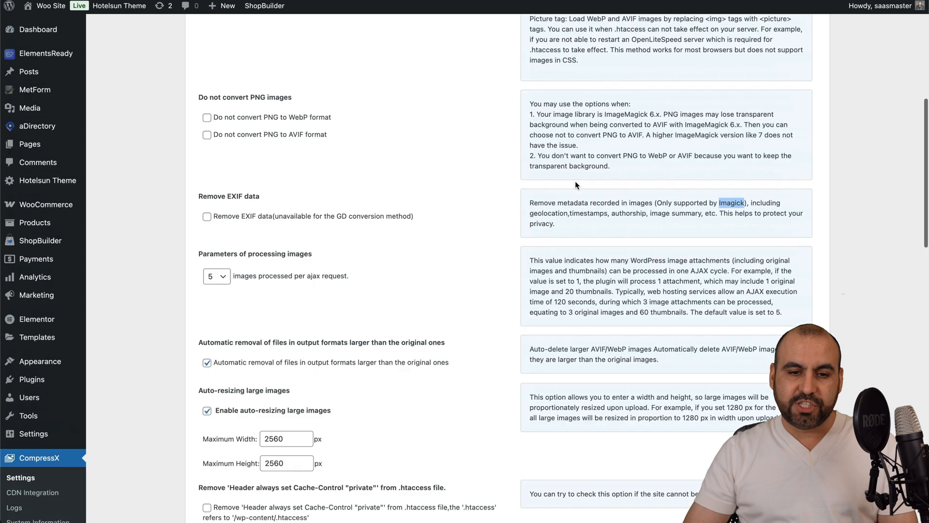
{"action": "scroll", "scroll_direction": "up", "scroll_amount": 3}
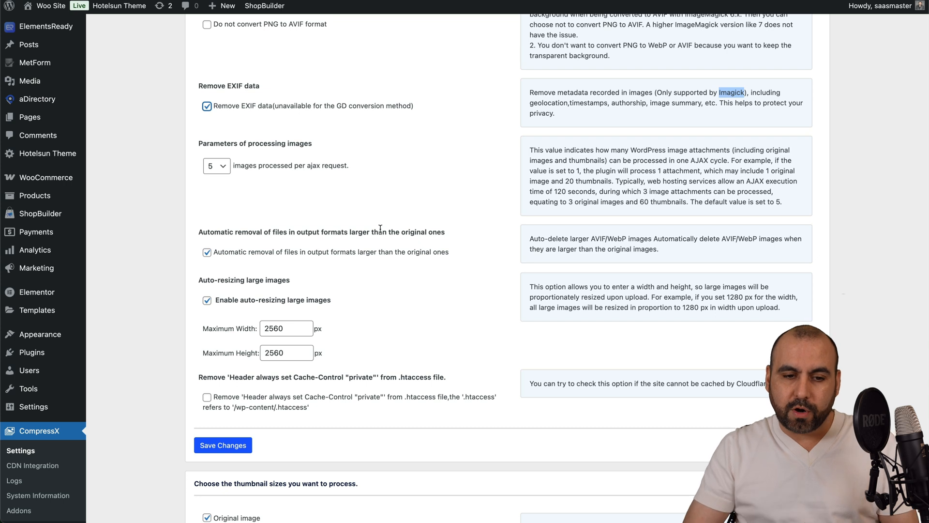
{"action": "scroll", "scroll_direction": "down", "scroll_amount": 3}
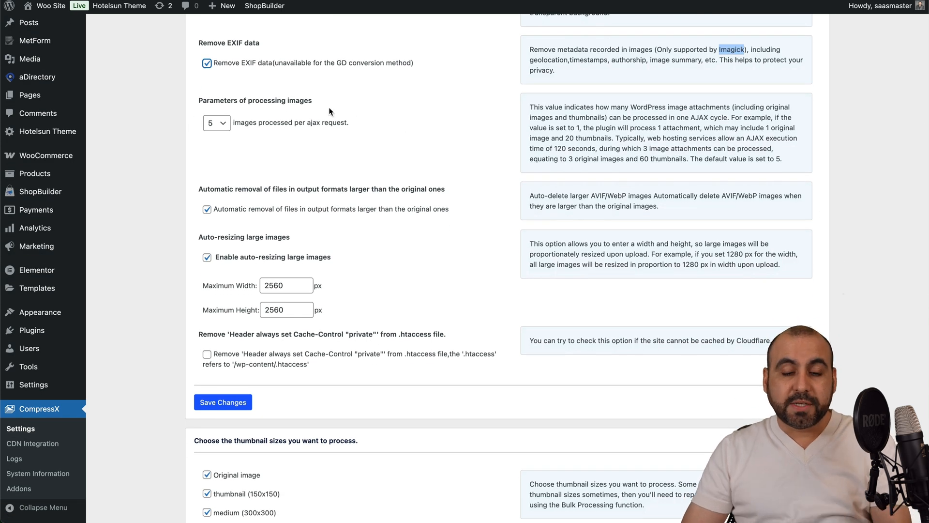
{"action": "mouse_move", "coordinate": [291, 137]}
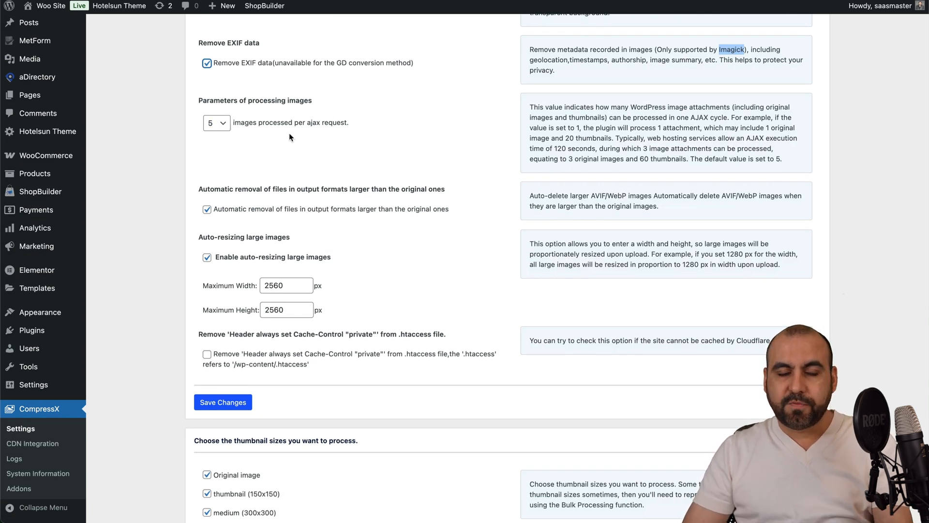
{"action": "scroll", "scroll_direction": "down", "scroll_amount": 3}
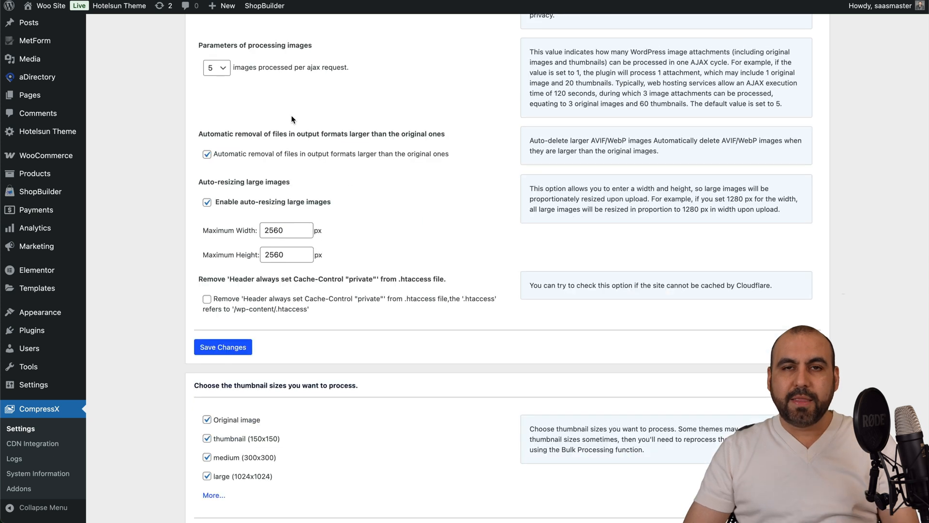
{"action": "mouse_move", "coordinate": [314, 144]}
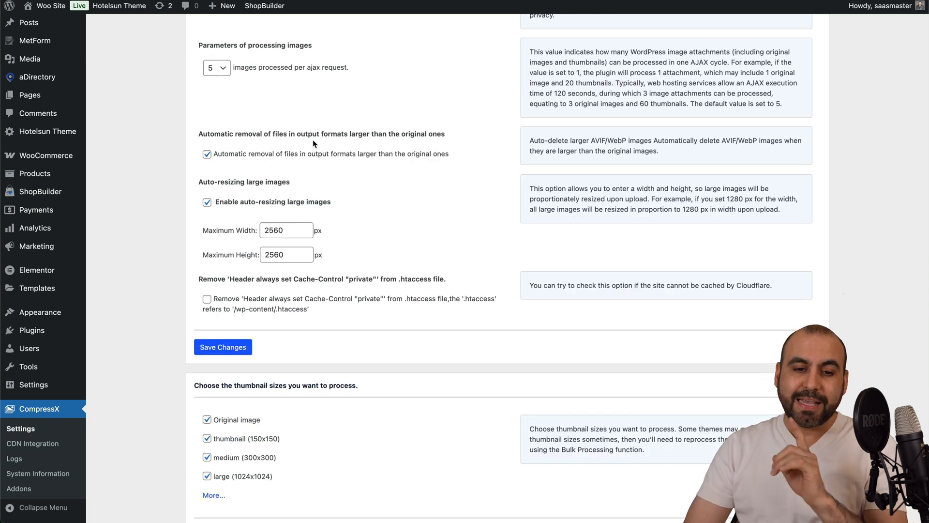
{"action": "mouse_move", "coordinate": [386, 150]}
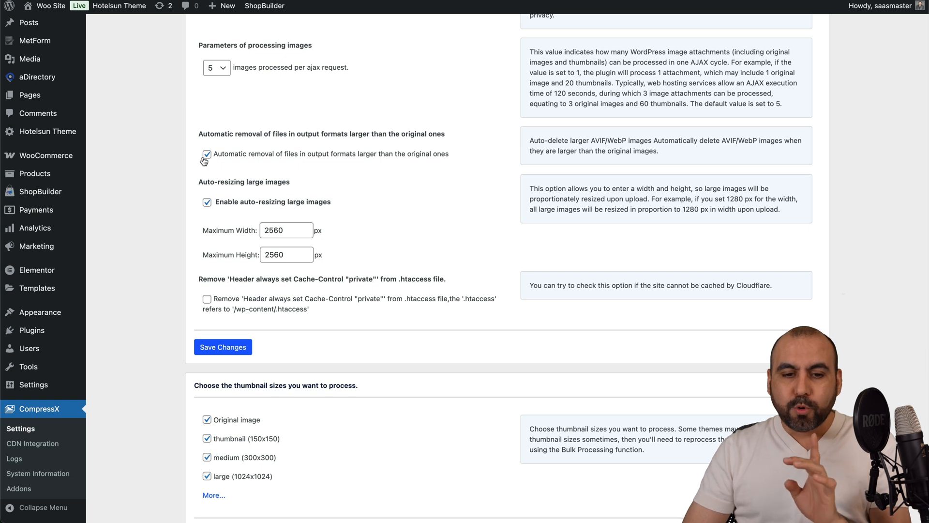
{"action": "left_click", "coordinate": [206, 154]}
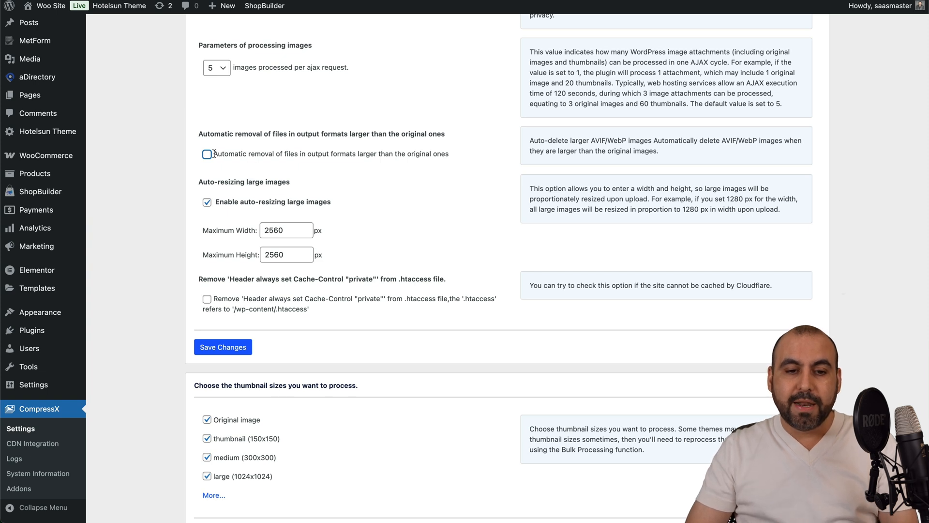
{"action": "mouse_move", "coordinate": [225, 158]}
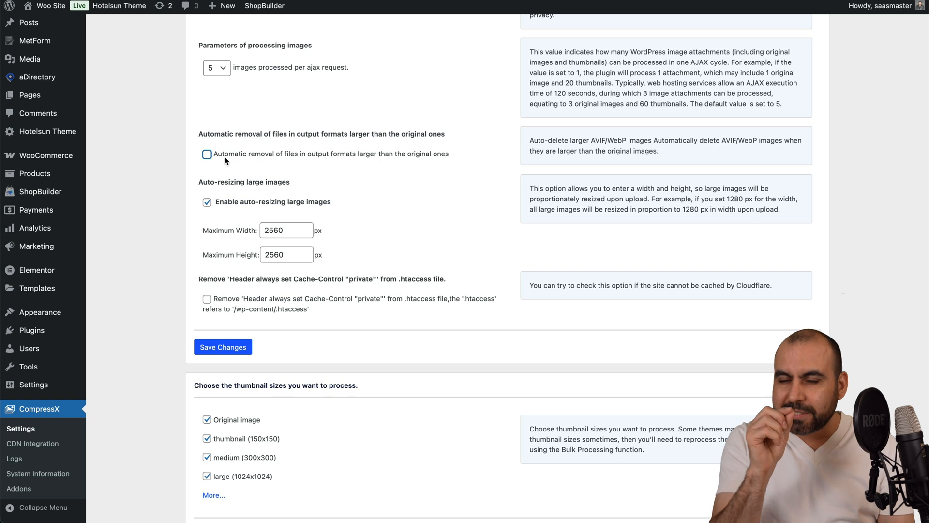
{"action": "mouse_move", "coordinate": [258, 165]}
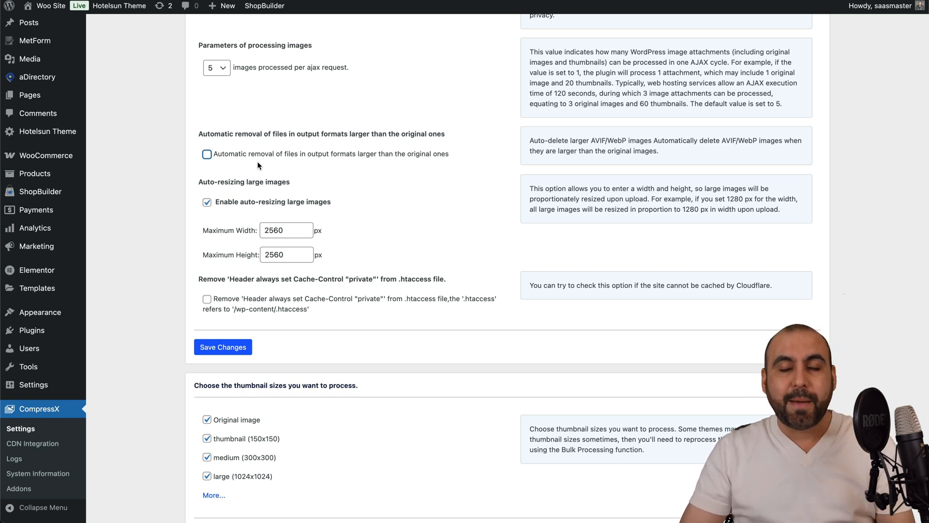
- Set auto-resizing maximum width and height to 1500 px and save the changes
{"action": "scroll", "scroll_direction": "down", "scroll_amount": 3}
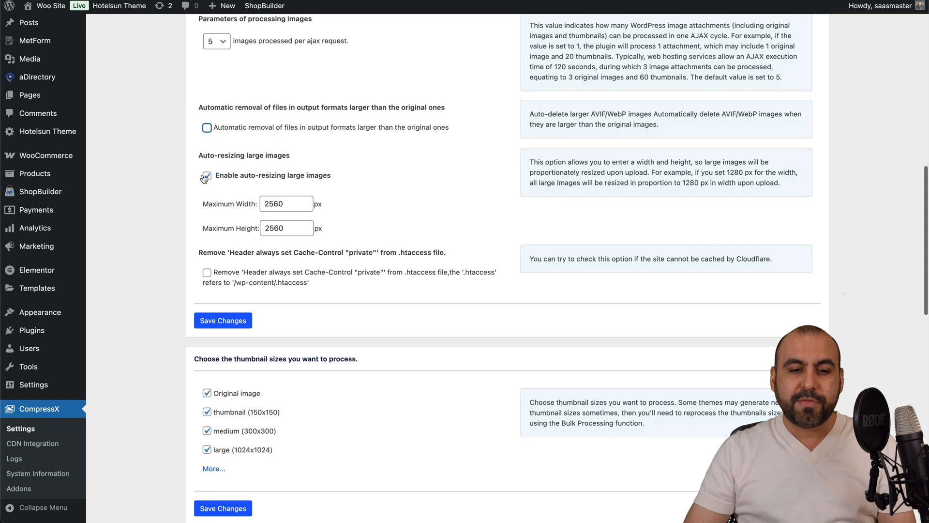
{"action": "left_click", "coordinate": [206, 175]}
{"action": "type", "text": "1"}
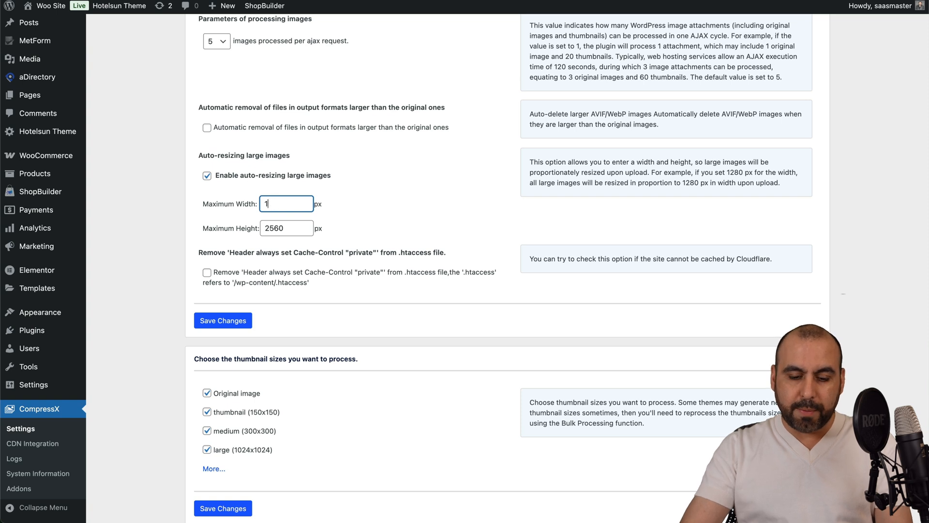
{"action": "type", "text": "500"}
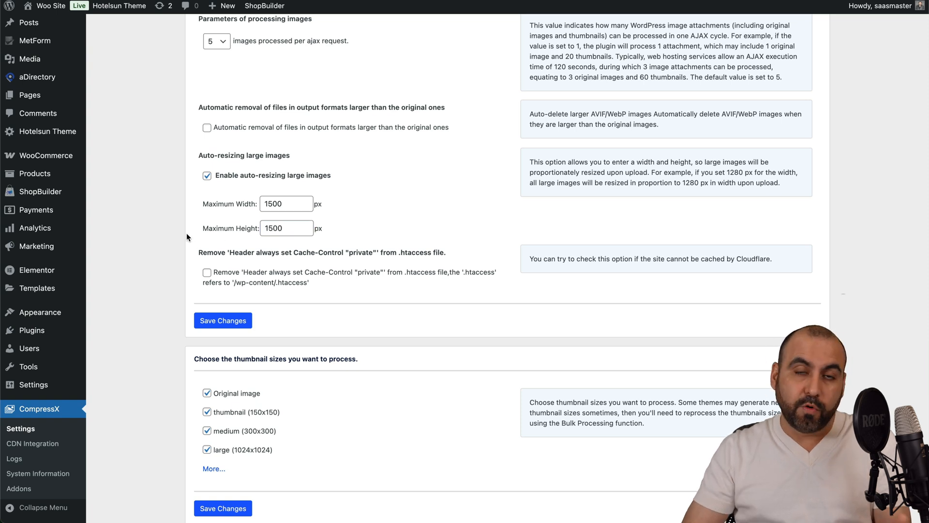
{"action": "mouse_move", "coordinate": [255, 296]}
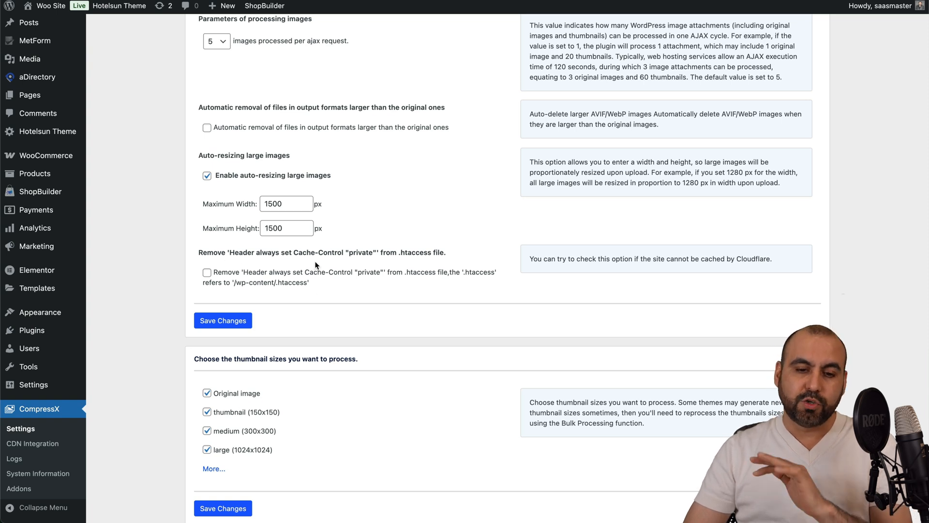
{"action": "scroll", "scroll_direction": "down", "scroll_amount": 3}
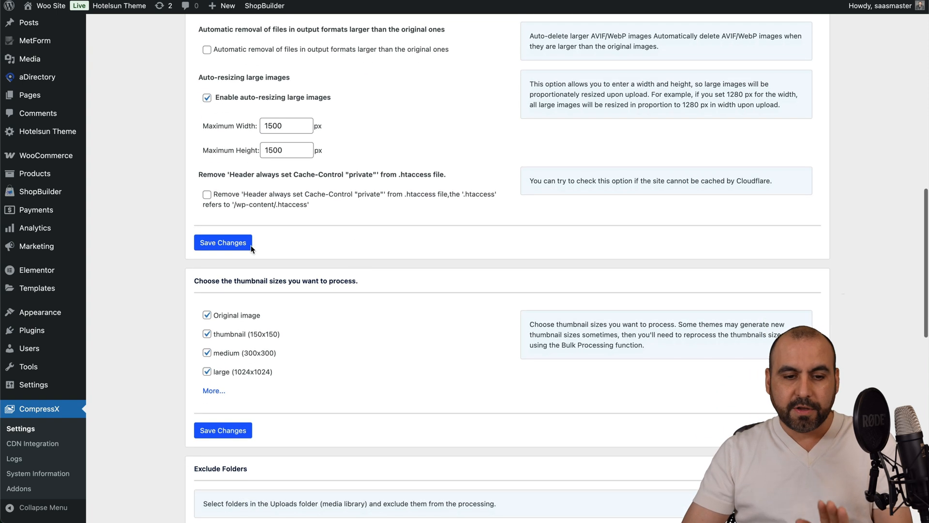
{"action": "left_click", "coordinate": [222, 242]}
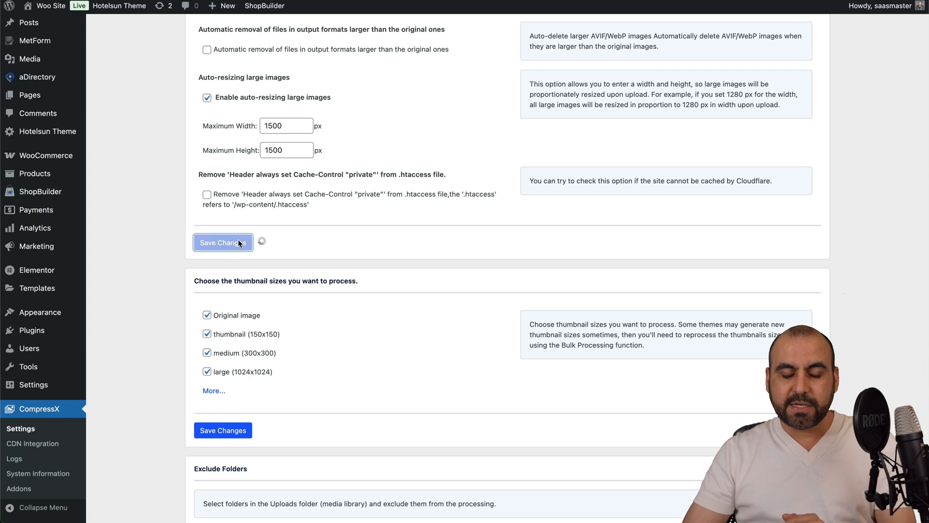
{"action": "left_click", "coordinate": [222, 242]}
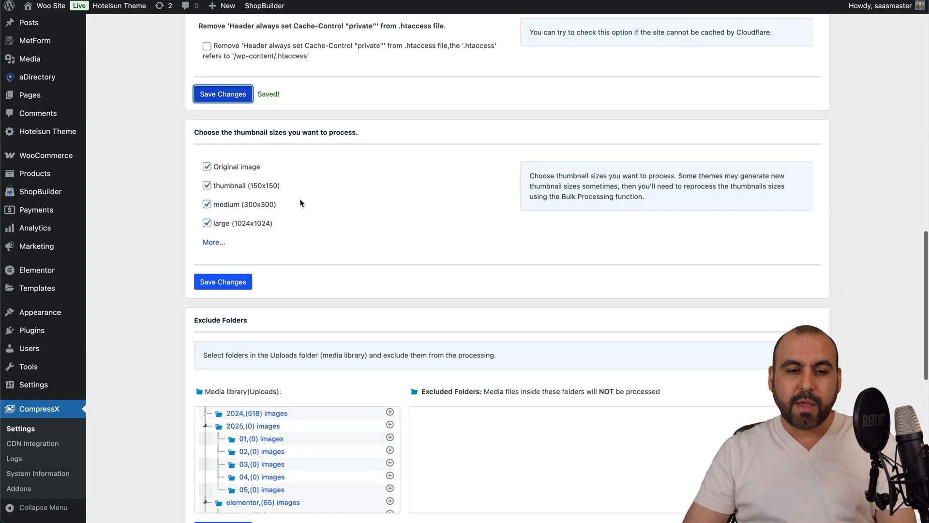
{"action": "mouse_move", "coordinate": [354, 153]}
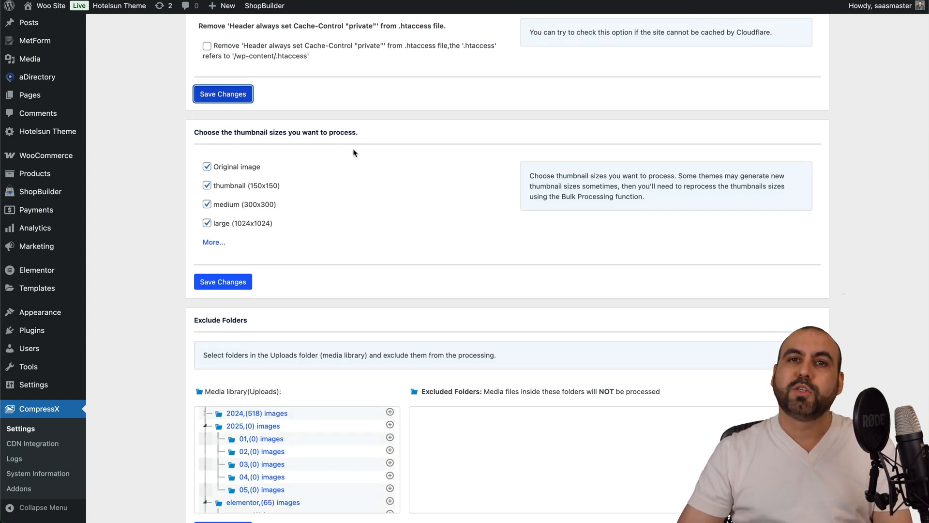
{"action": "mouse_move", "coordinate": [329, 160]}
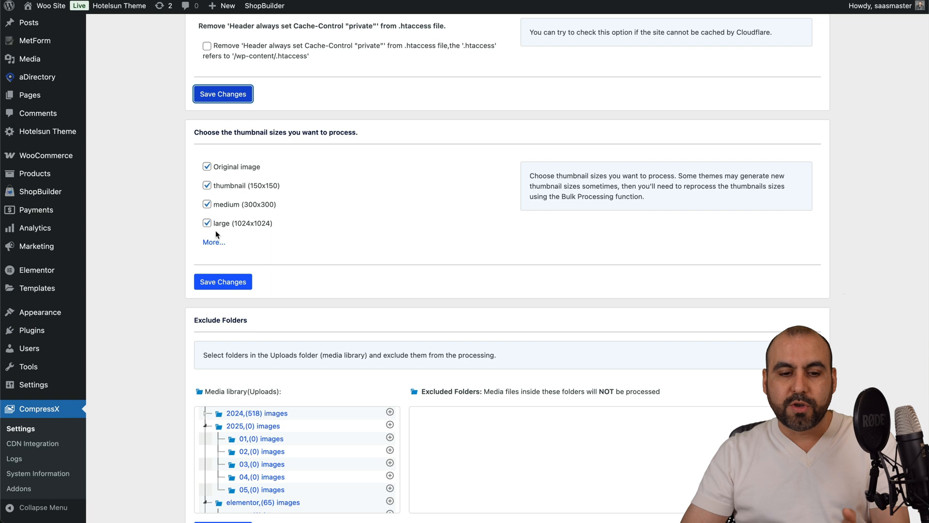
- Expand the full thumbnail sizes list, leaving all ticked, and review Exclude and Custom Folders
{"action": "left_click", "coordinate": [214, 242]}
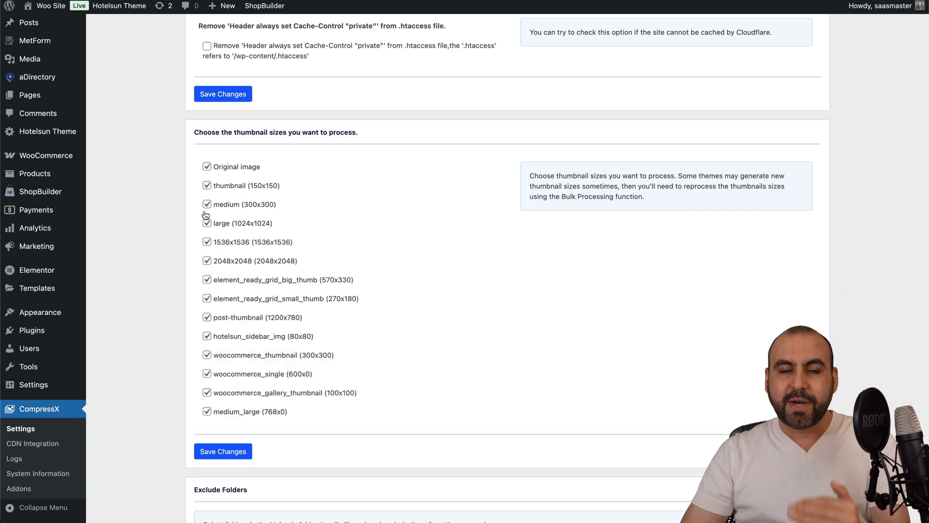
{"action": "mouse_move", "coordinate": [219, 184]}
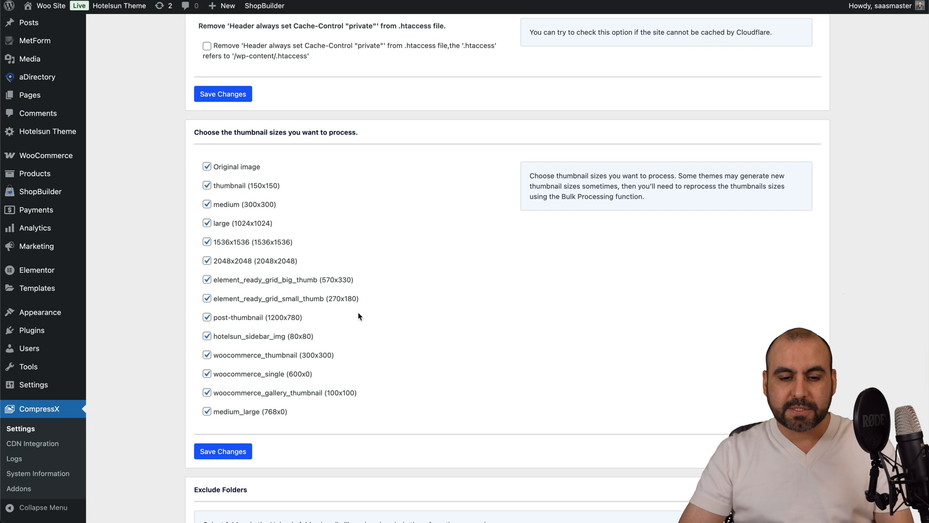
{"action": "scroll", "scroll_direction": "down", "scroll_amount": 3}
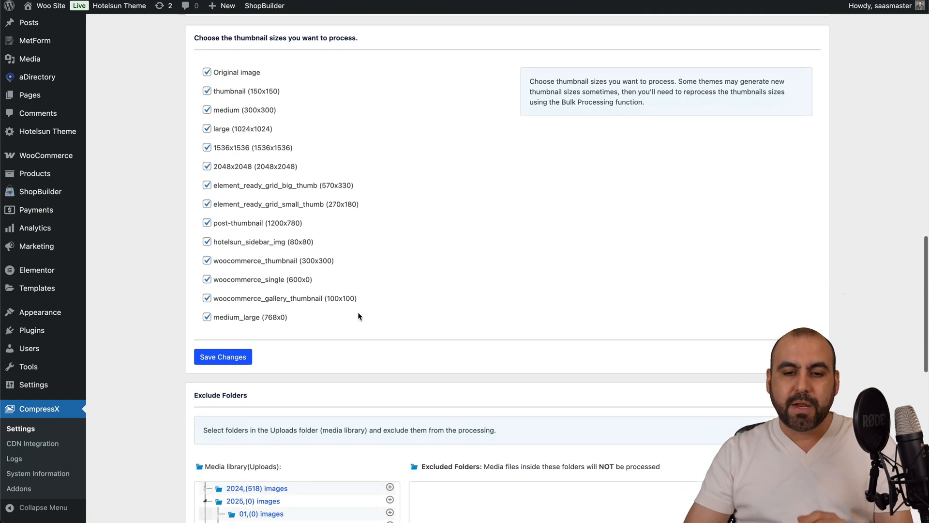
{"action": "scroll", "scroll_direction": "down", "scroll_amount": 3}
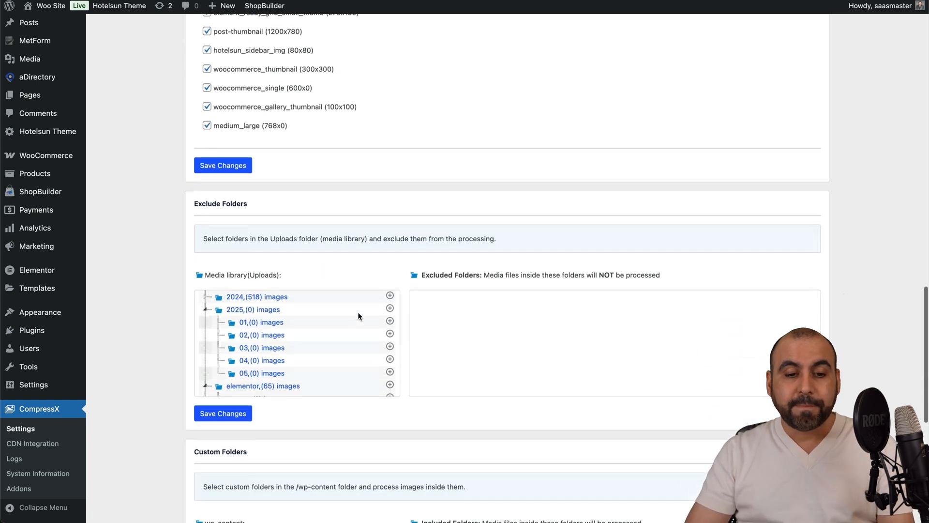
{"action": "scroll", "scroll_direction": "down", "scroll_amount": 3}
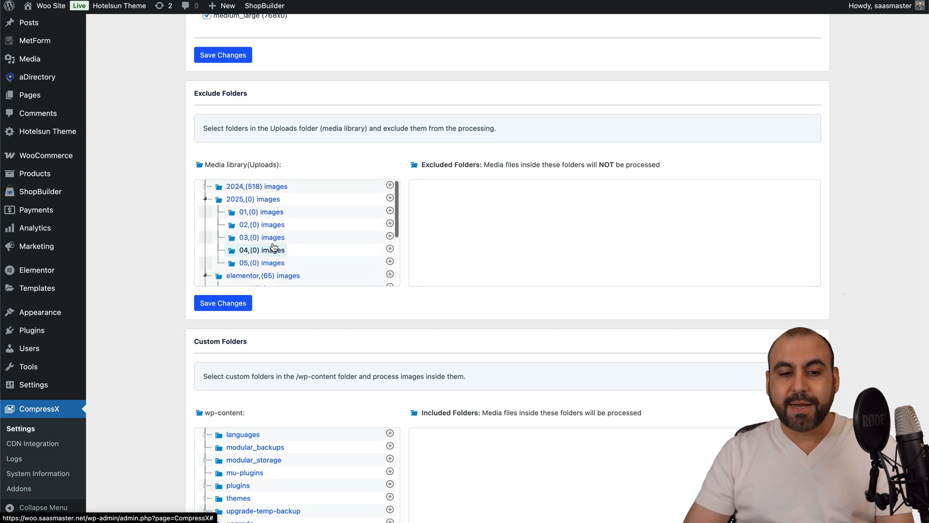
{"action": "scroll", "scroll_direction": "down", "scroll_amount": 3}
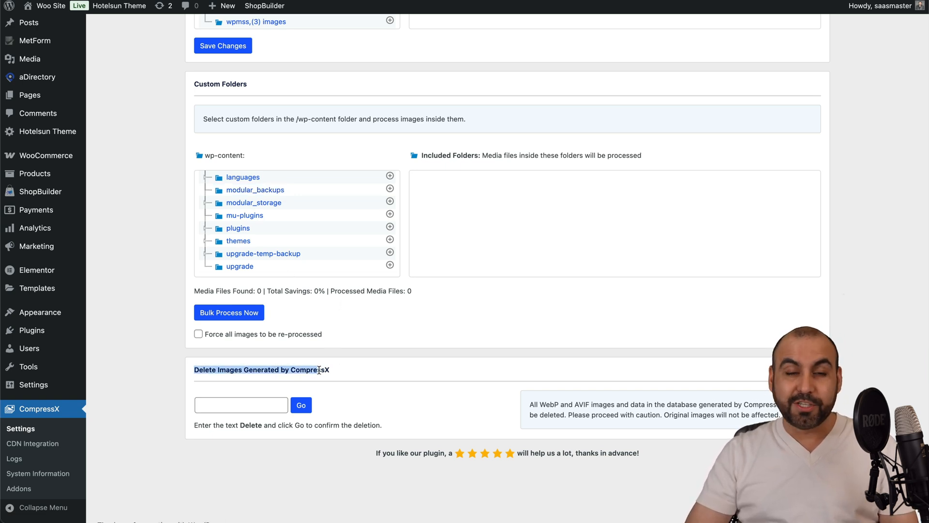
{"action": "left_click", "coordinate": [241, 405]}
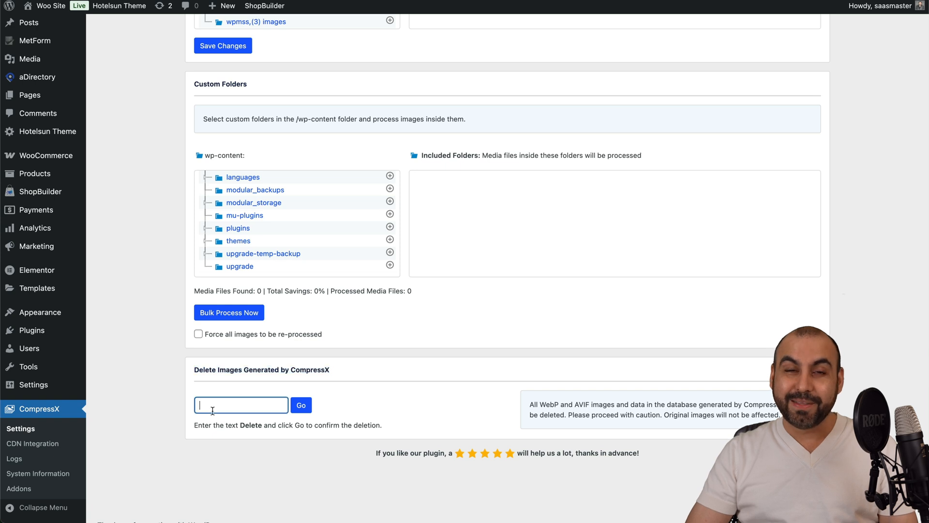
- Confirm Lossy compression and start bulk processing, converting all 63 images to WebP
{"action": "scroll", "scroll_direction": "up", "scroll_amount": 3}
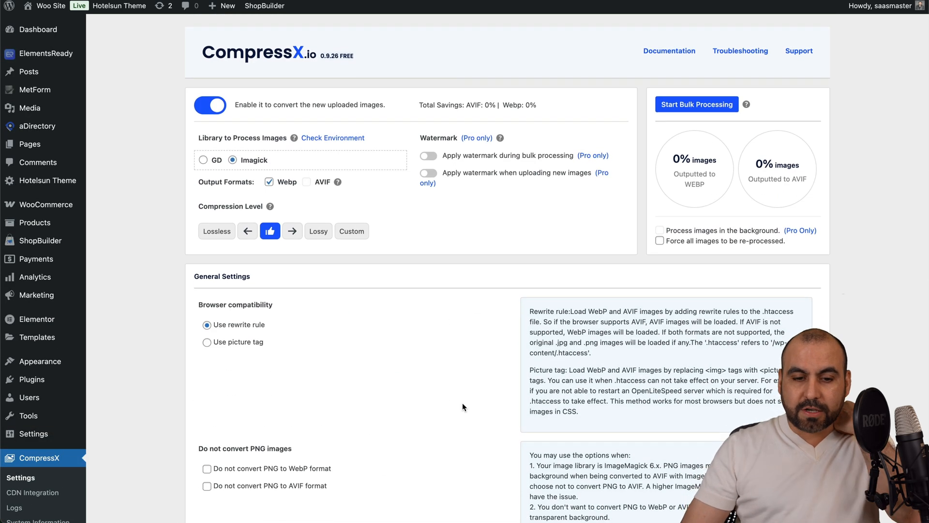
{"action": "left_click", "coordinate": [318, 232]}
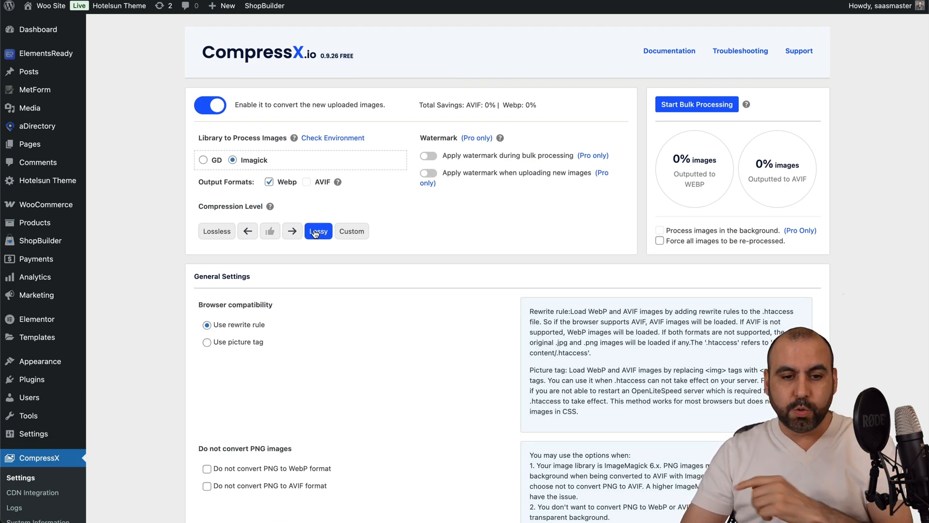
{"action": "left_click", "coordinate": [318, 230]}
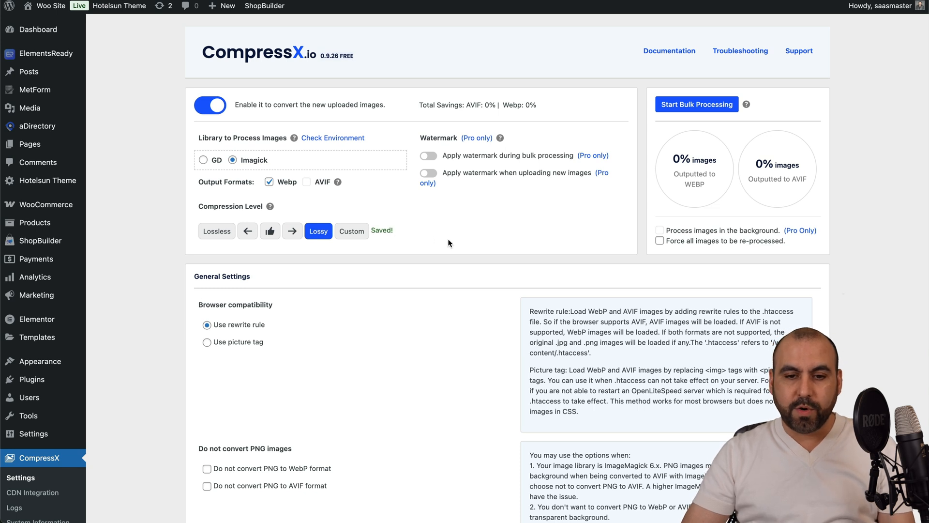
{"action": "mouse_move", "coordinate": [705, 111]}
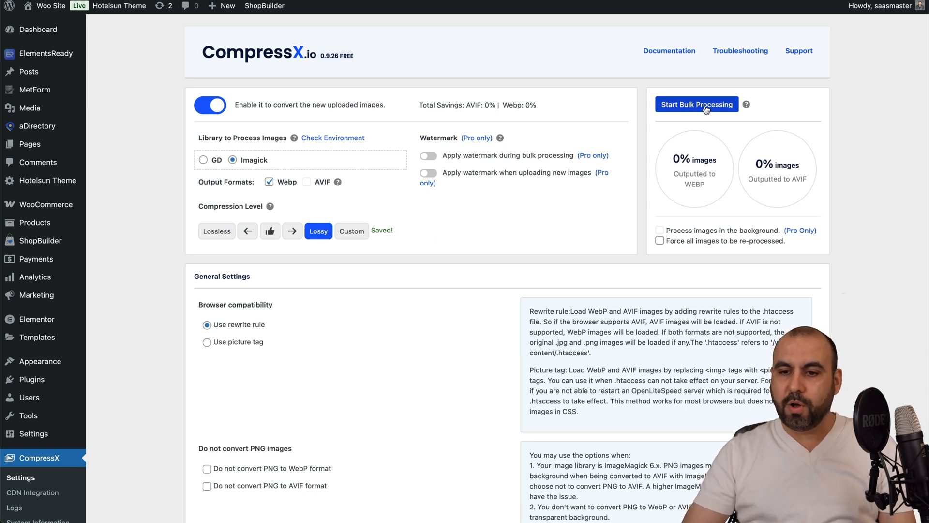
{"action": "left_click", "coordinate": [697, 105]}
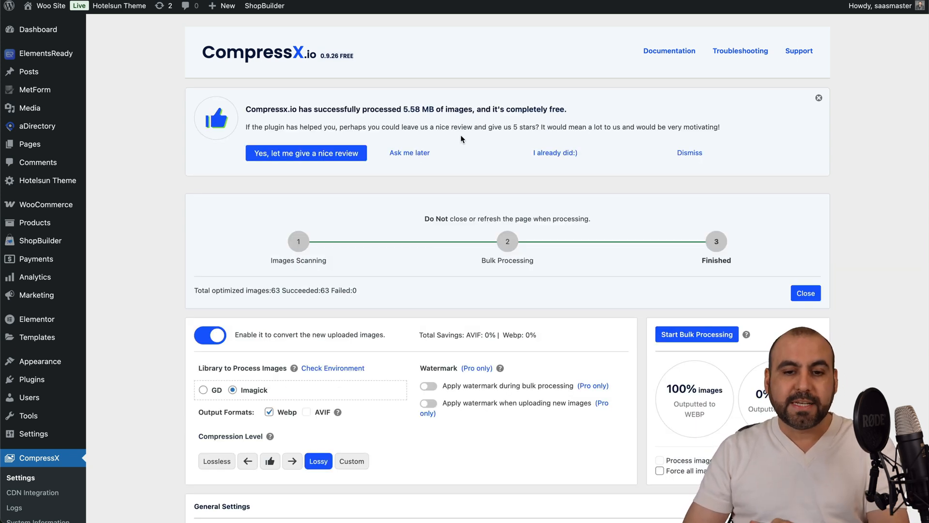
{"action": "mouse_move", "coordinate": [479, 161]}
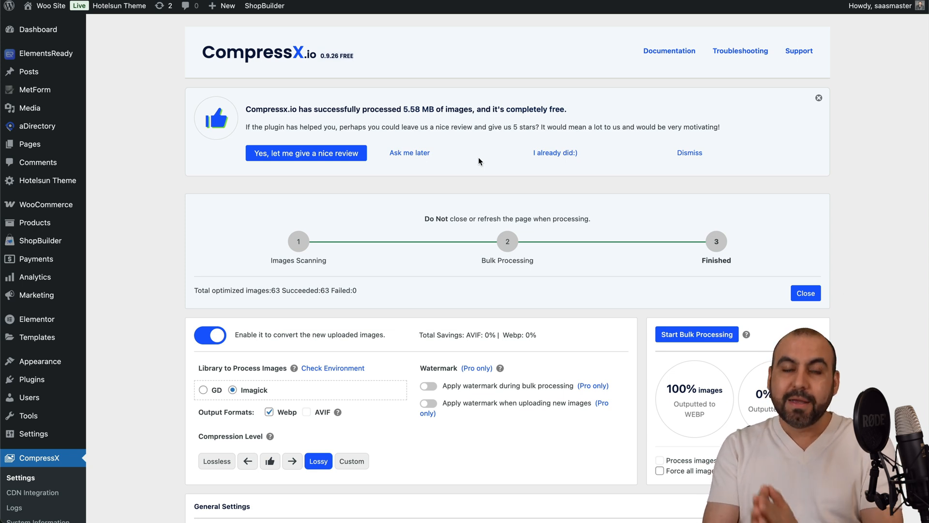
- Check the rescan reports no unoptimized images and 63.66% total WebP savings
{"action": "scroll", "scroll_direction": "down", "scroll_amount": 3}
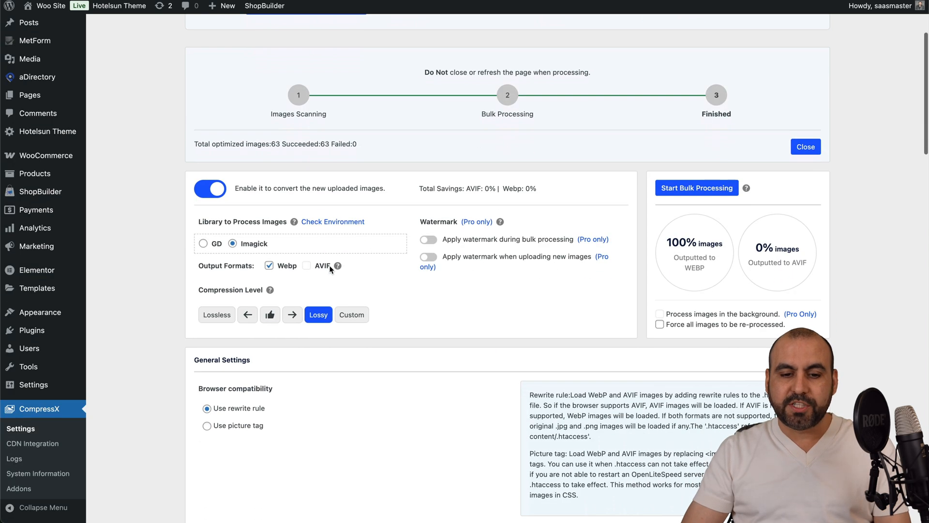
{"action": "mouse_move", "coordinate": [308, 269]}
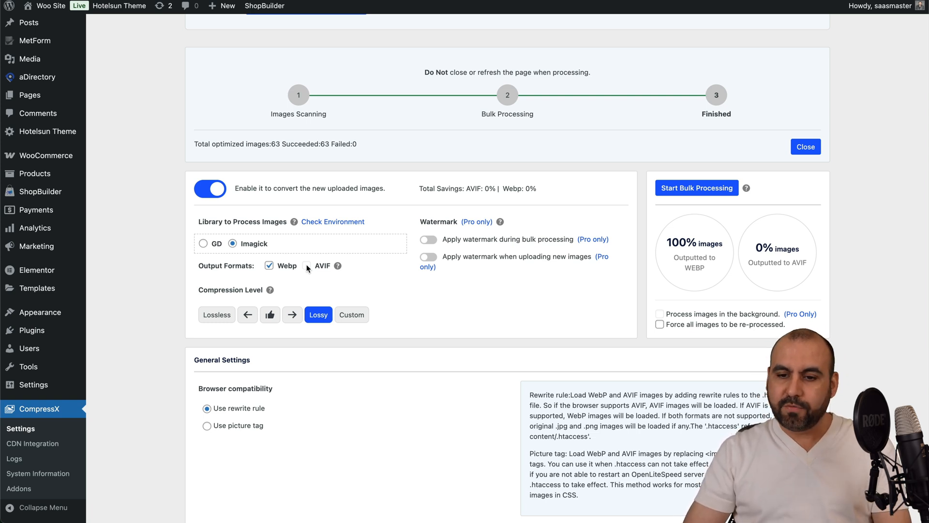
{"action": "scroll", "scroll_direction": "up", "scroll_amount": 3}
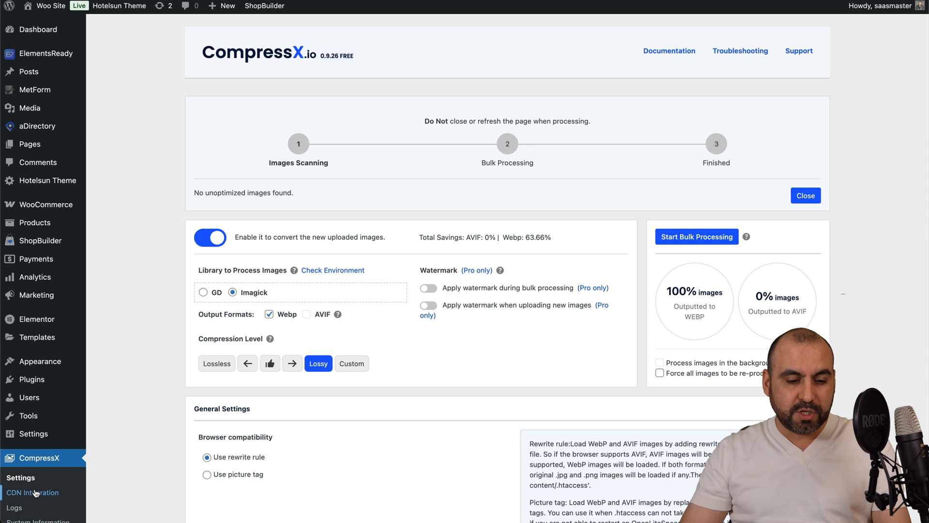
- Show the CompressX CDN Integration page with its Cloudflare credential fields
{"action": "left_click", "coordinate": [34, 492]}
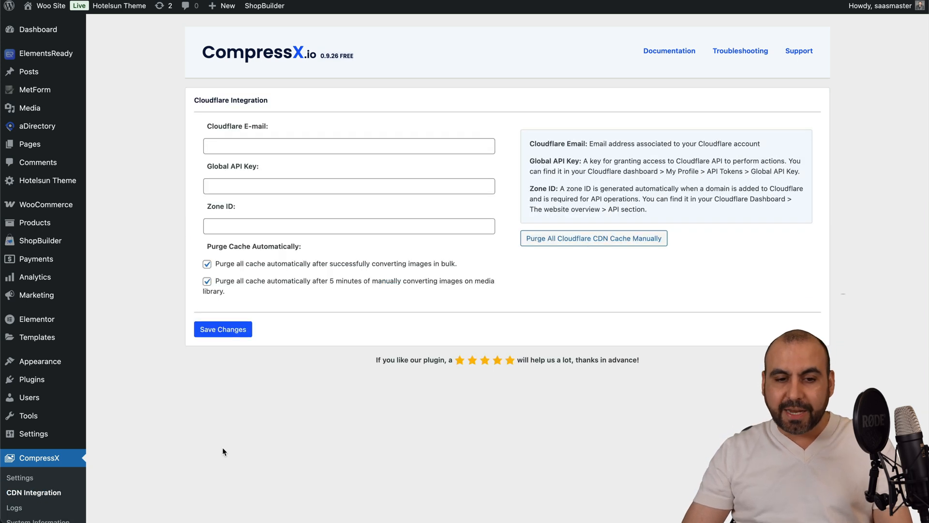
{"action": "mouse_move", "coordinate": [473, 269]}
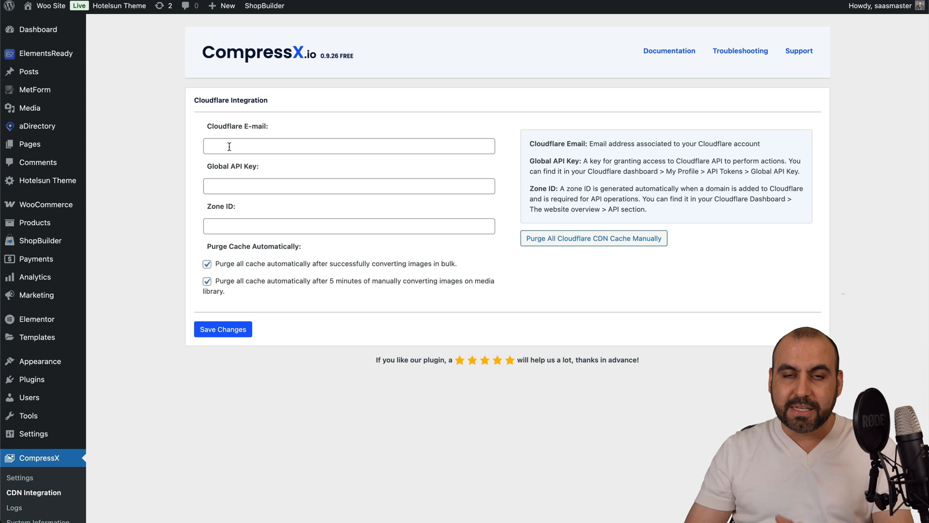
{"action": "mouse_move", "coordinate": [332, 147]}
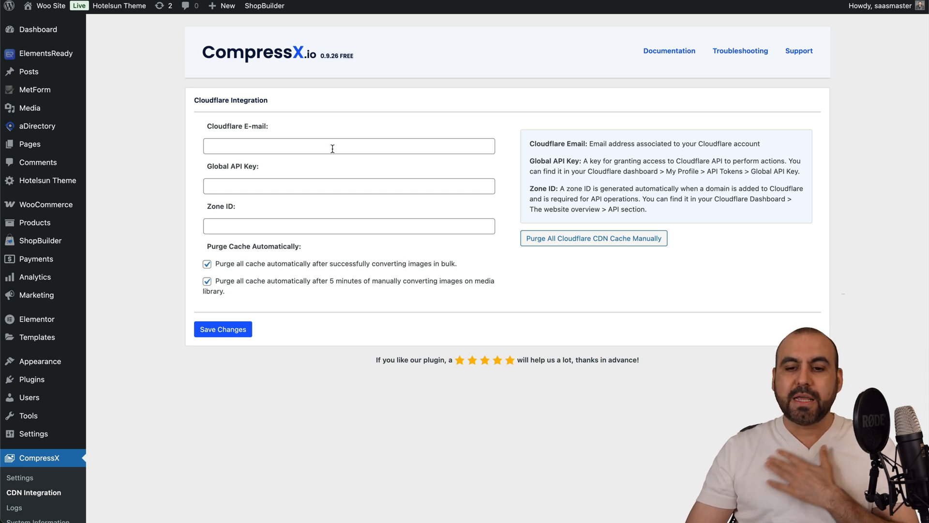